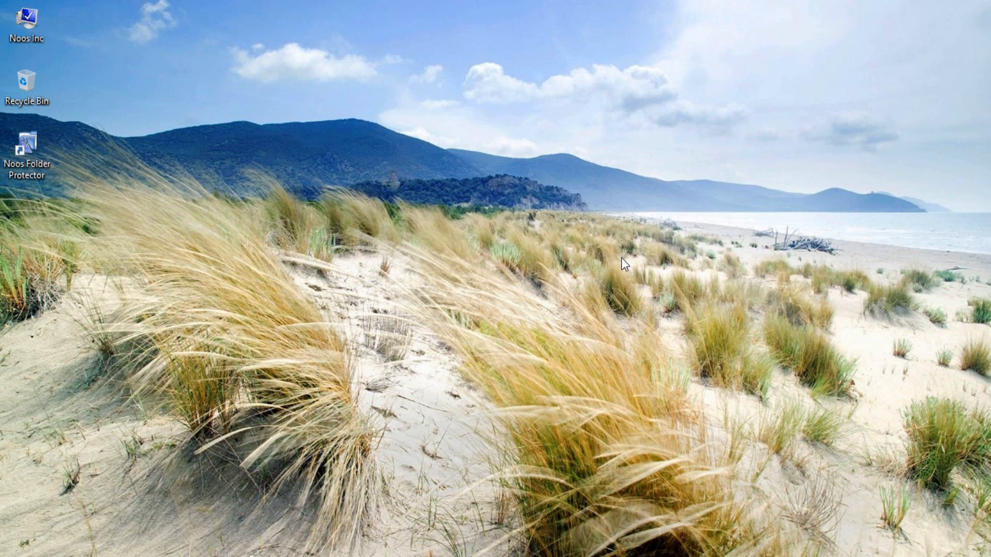
{"action": "mouse_move", "coordinate": [722, 442]}
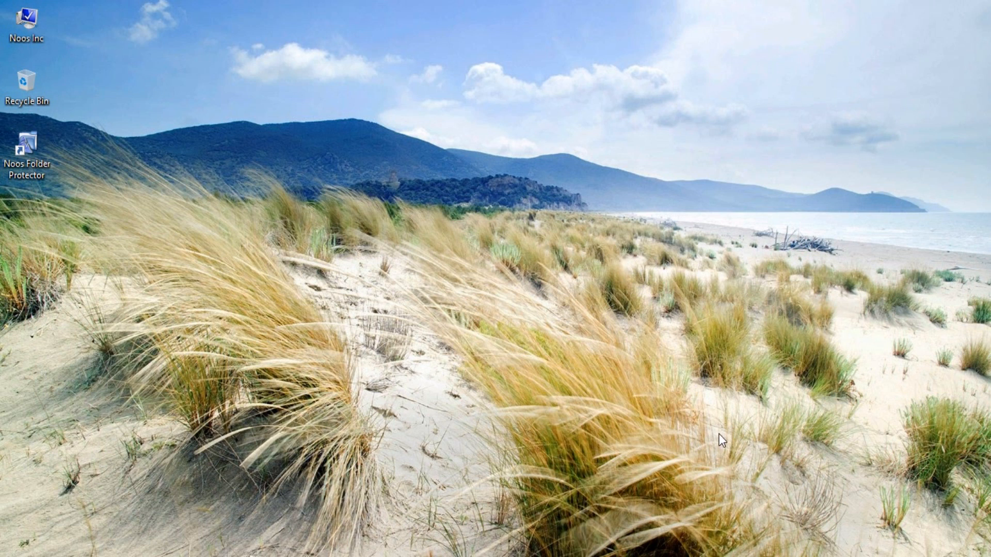
{"action": "mouse_move", "coordinate": [636, 304]}
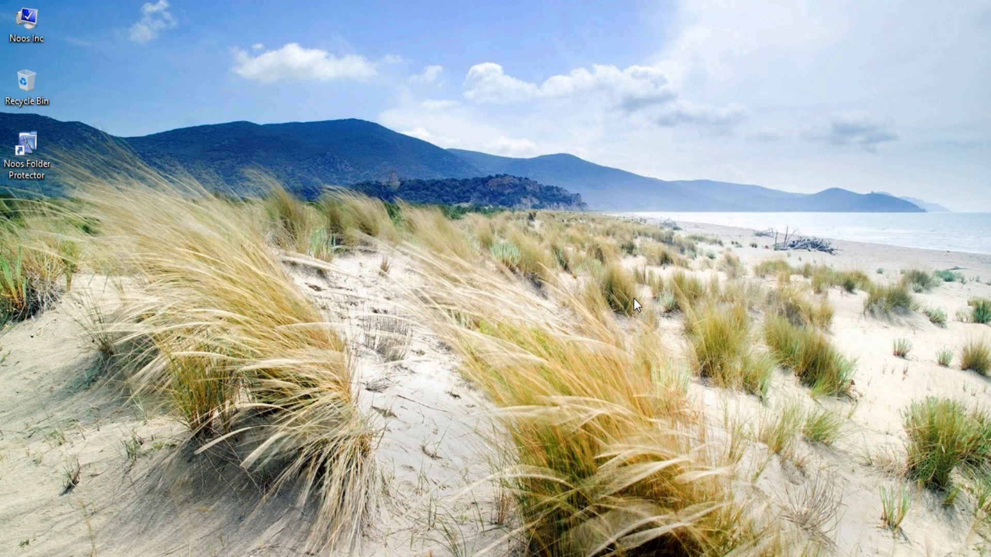
{"action": "mouse_move", "coordinate": [670, 351]}
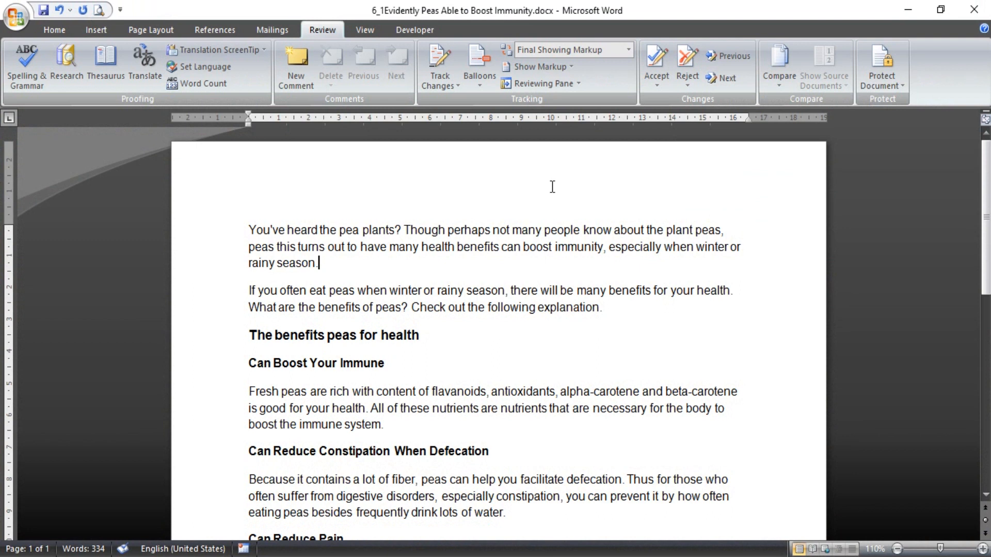
{"action": "mouse_move", "coordinate": [459, 177]}
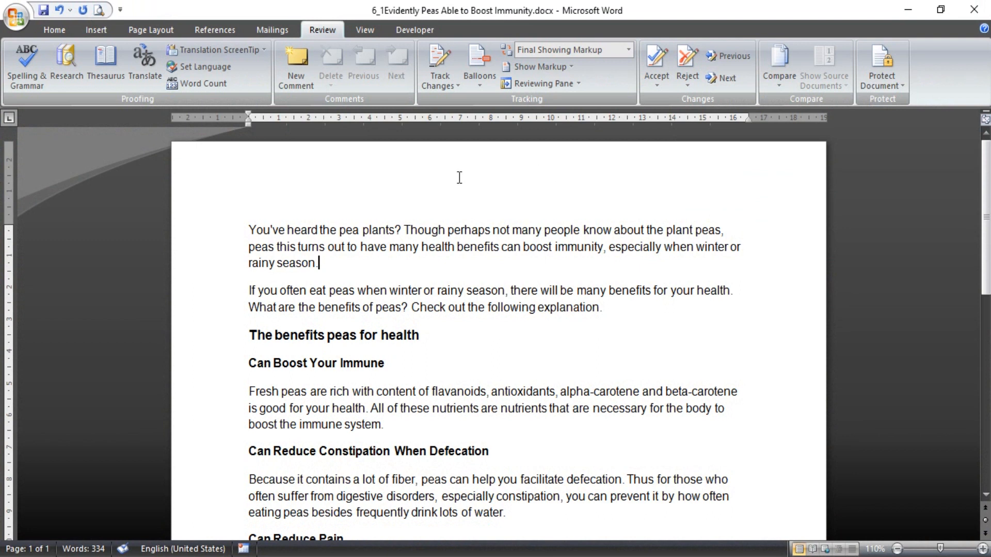
Step: Browse the Insert and Review ribbons, then return to Home formatting tools with the article unchanged
{"action": "left_click", "coordinate": [95, 28]}
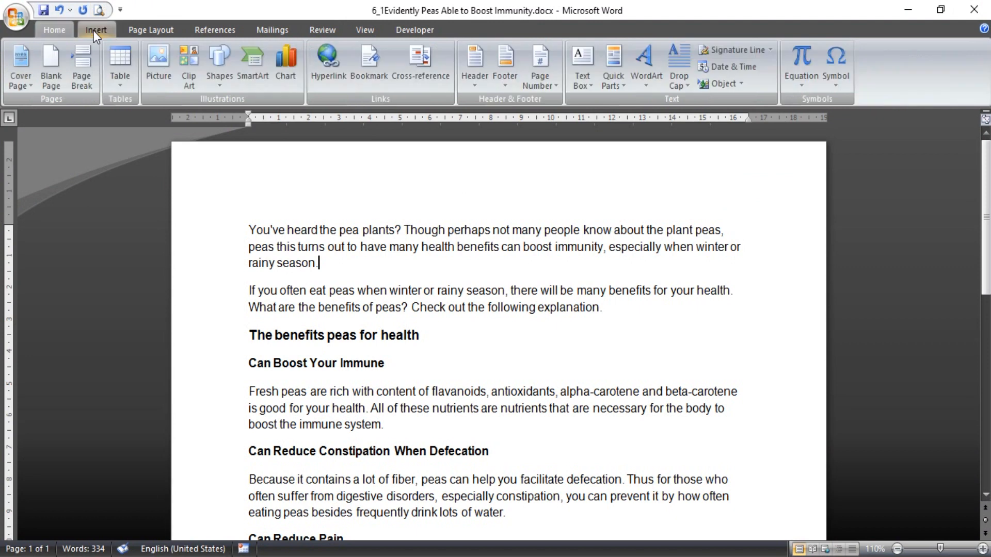
{"action": "left_click", "coordinate": [322, 29]}
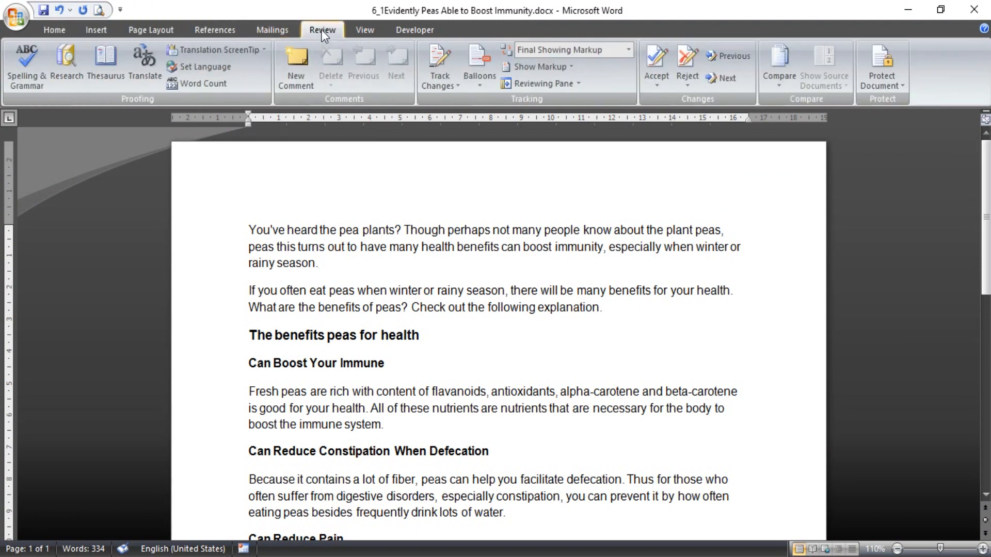
{"action": "left_click", "coordinate": [318, 263]}
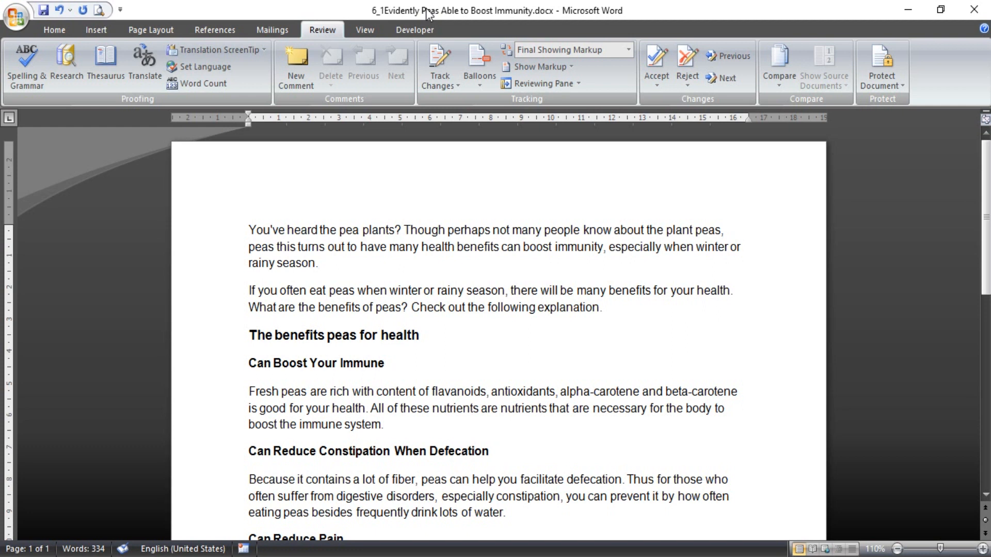
{"action": "mouse_move", "coordinate": [557, 7]}
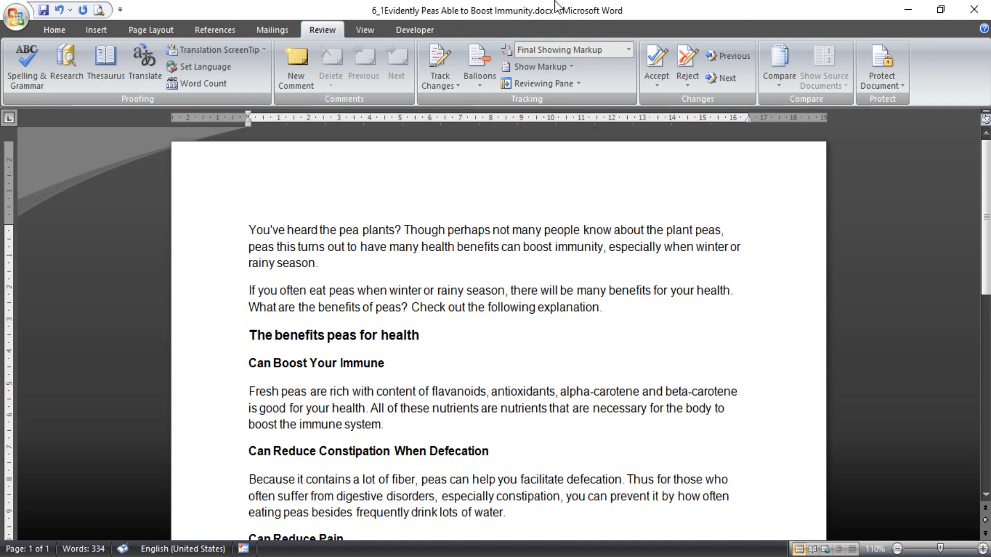
{"action": "left_click", "coordinate": [439, 68]}
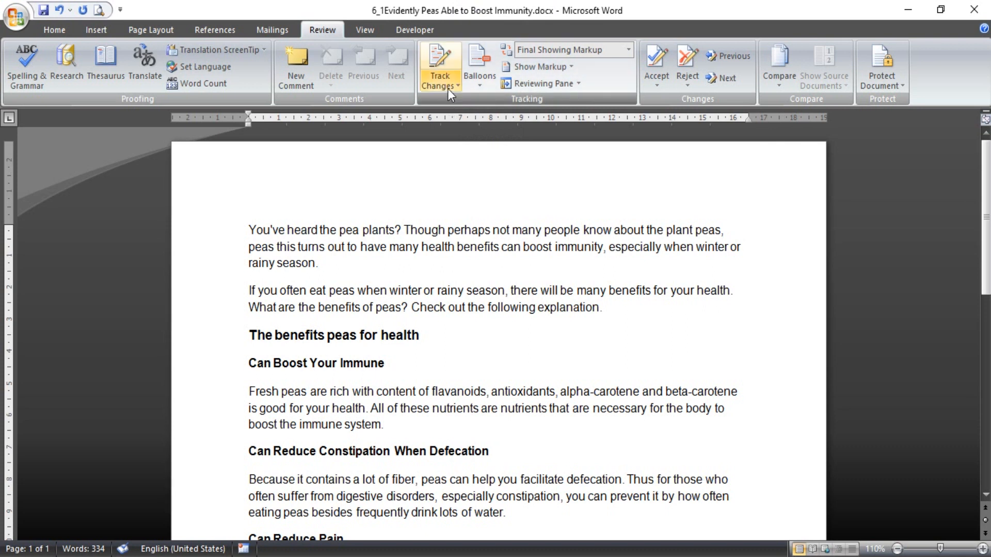
{"action": "mouse_move", "coordinate": [439, 63]}
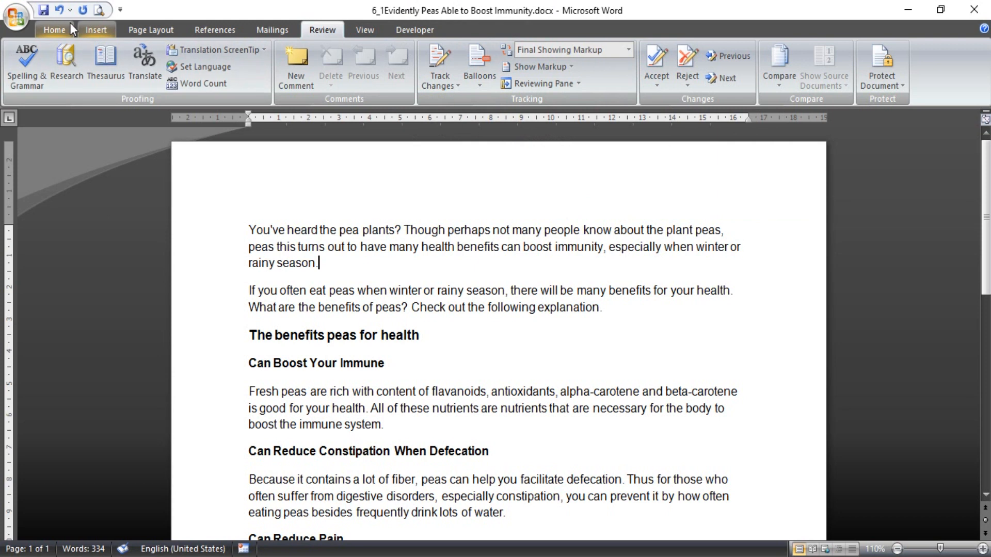
{"action": "left_click", "coordinate": [54, 30]}
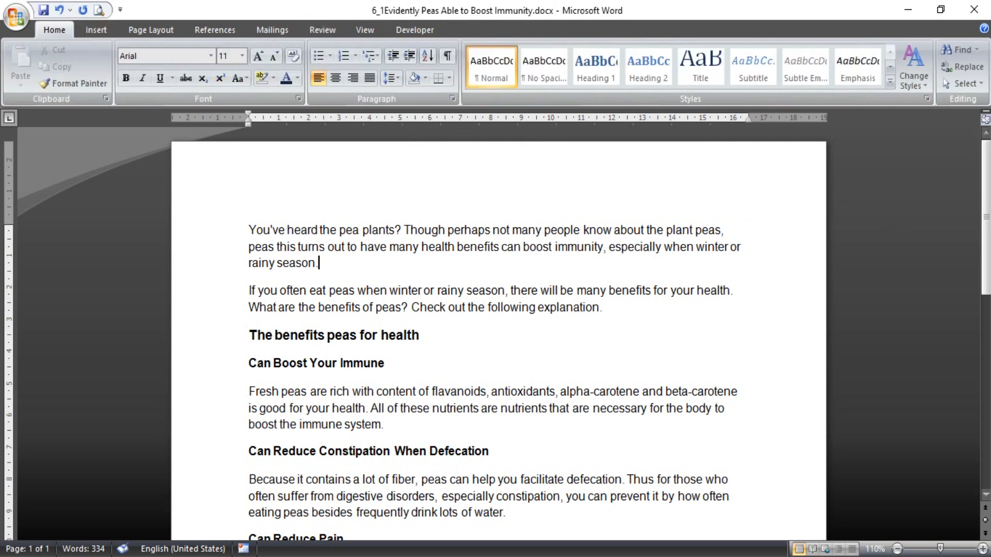
{"action": "scroll", "scroll_direction": "down", "scroll_amount": 3}
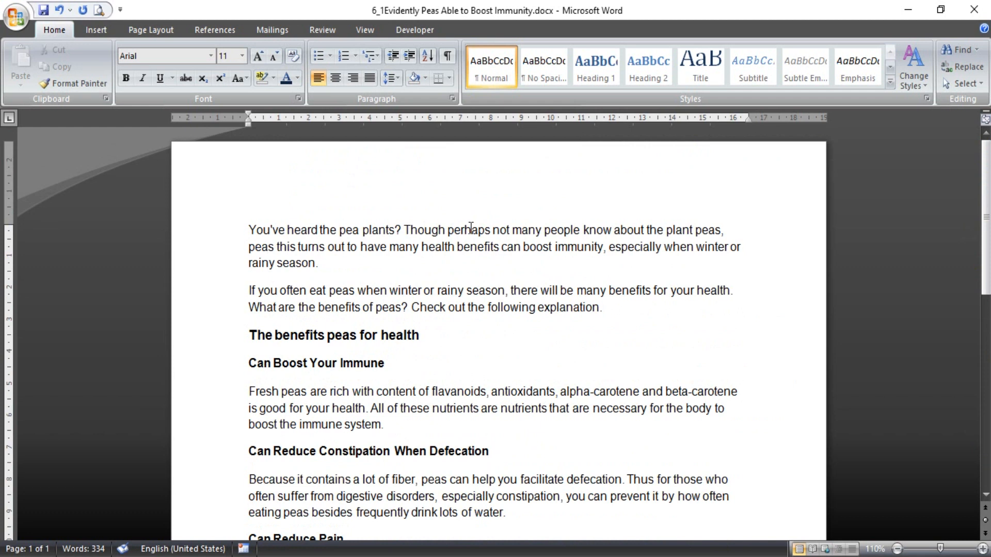
{"action": "mouse_move", "coordinate": [365, 121]}
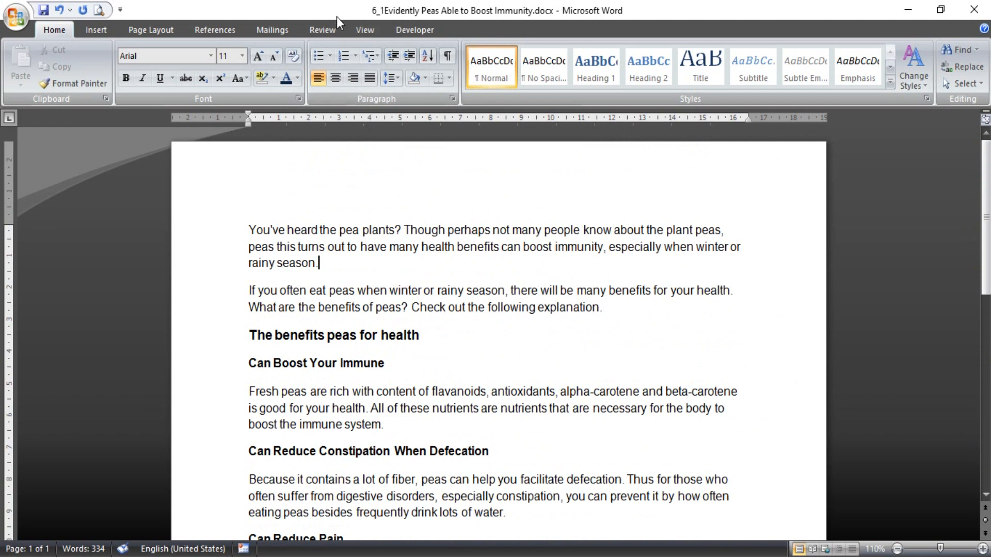
Step: Switch back to the Review ribbon to reach Track Changes
{"action": "left_click", "coordinate": [322, 30]}
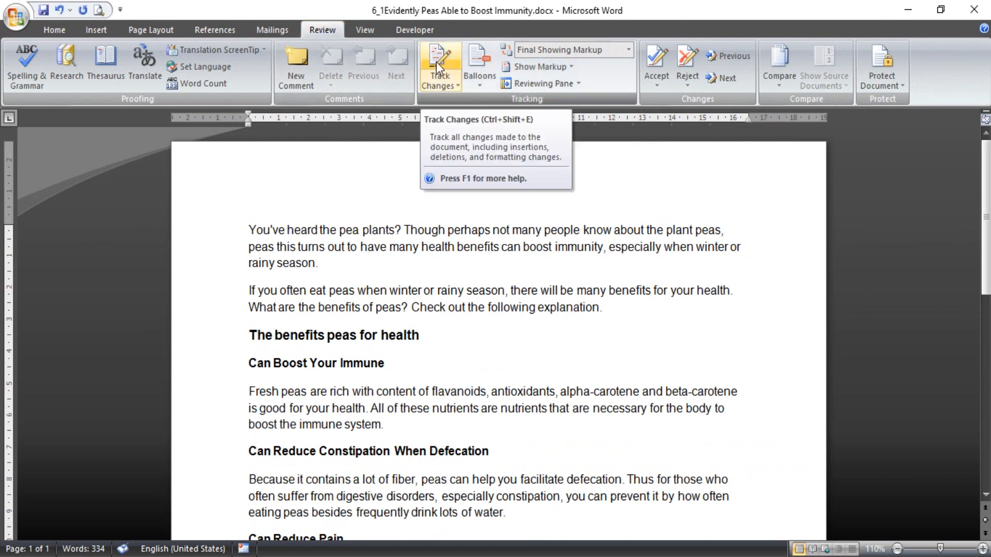
{"action": "mouse_move", "coordinate": [438, 65]}
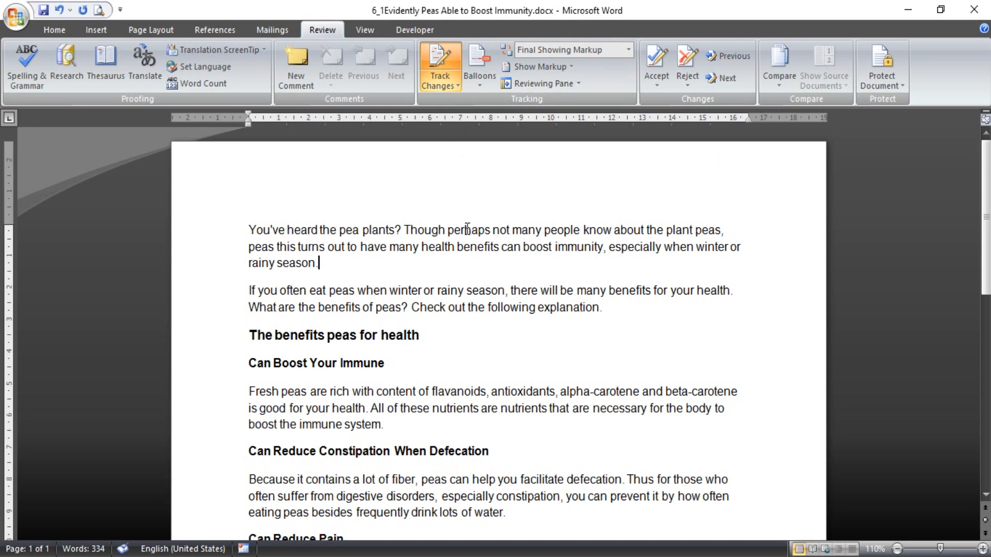
{"action": "mouse_move", "coordinate": [467, 221]}
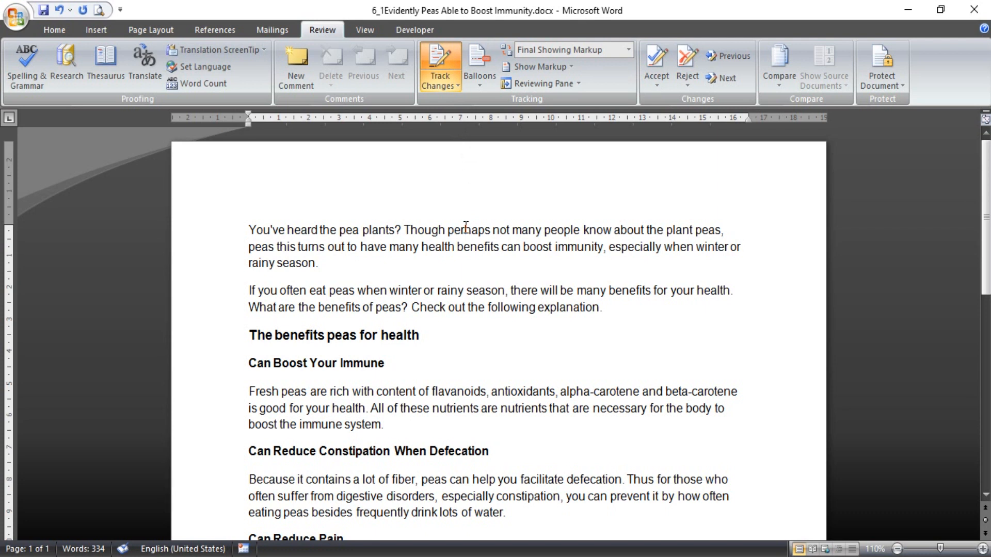
Step: Replace 'perhaps' with 'maybe' and 'benefits' with 'fortunes' as tracked changes
{"action": "double_click", "coordinate": [468, 229]}
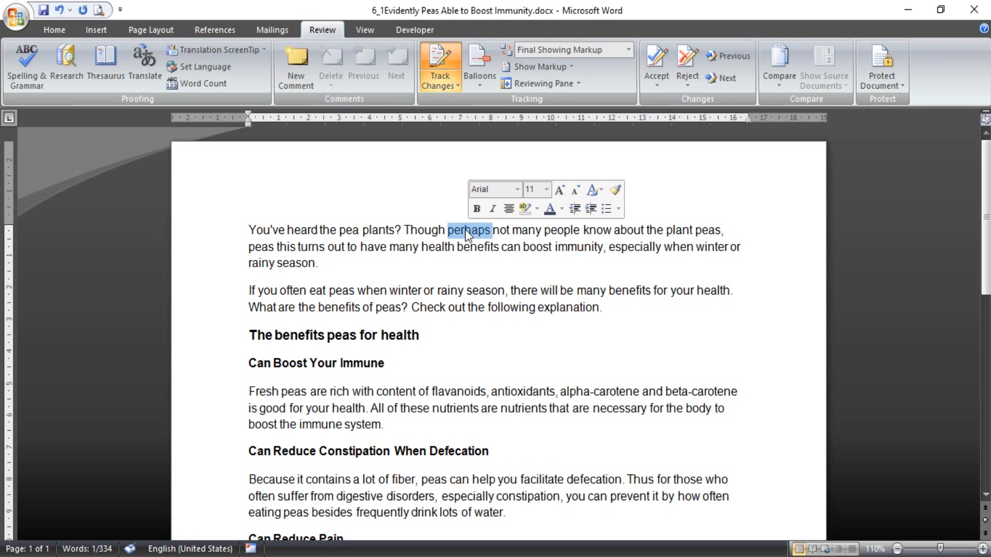
{"action": "type", "text": "ma"}
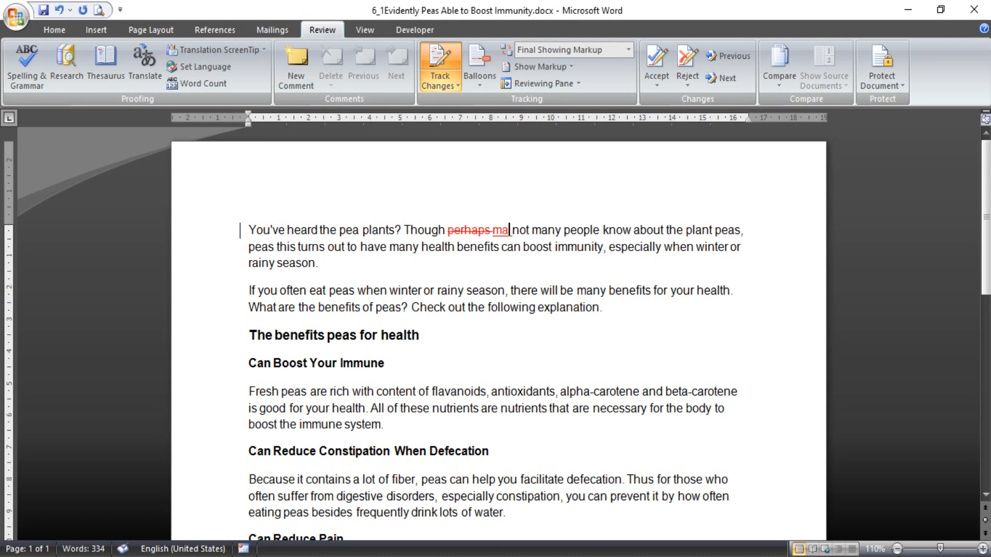
{"action": "type", "text": "ybe"}
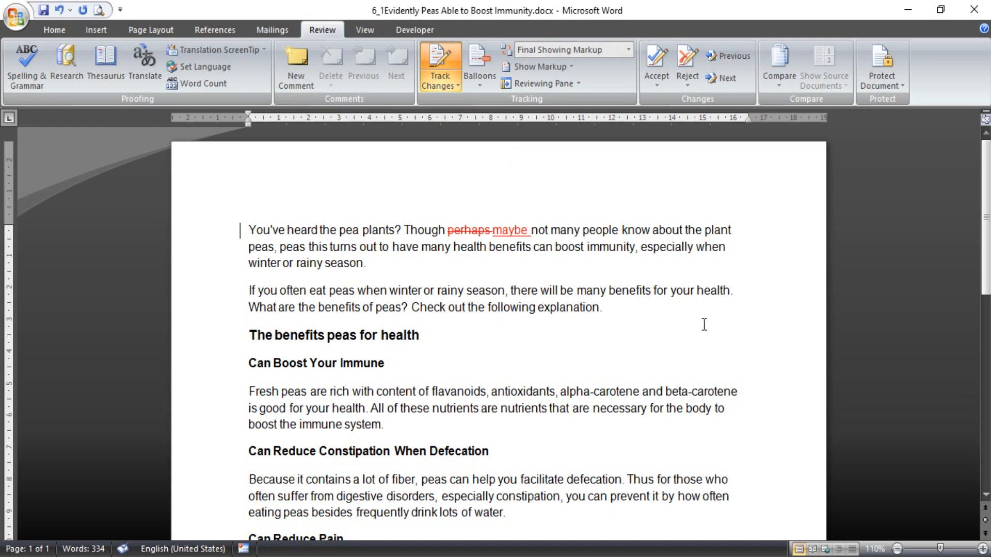
{"action": "double_click", "coordinate": [629, 290]}
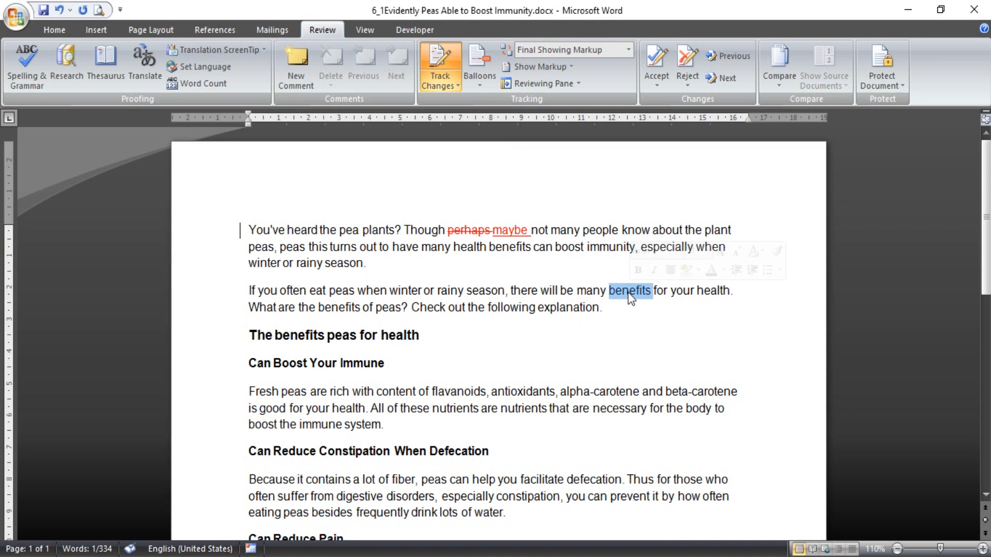
{"action": "type", "text": "fortunes for"}
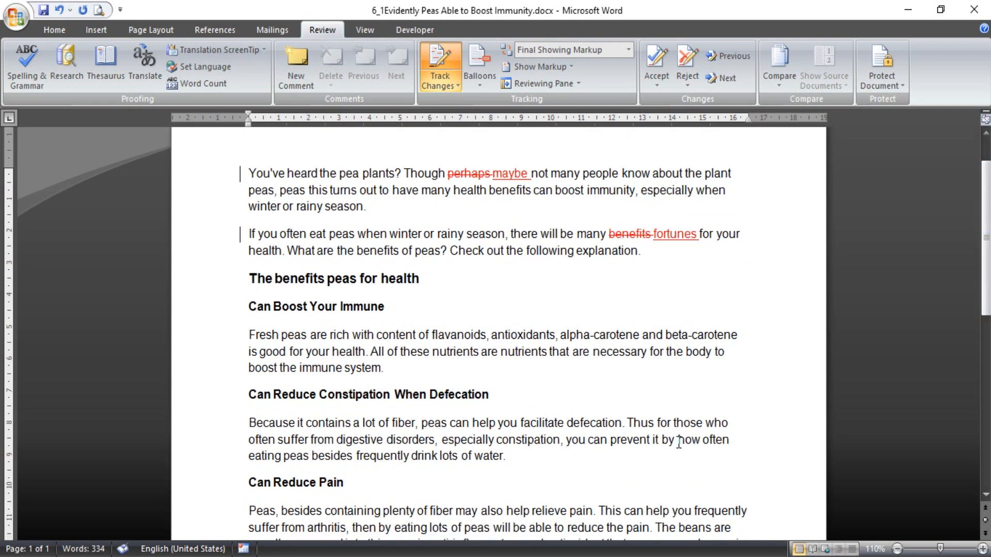
{"action": "mouse_move", "coordinate": [972, 332]}
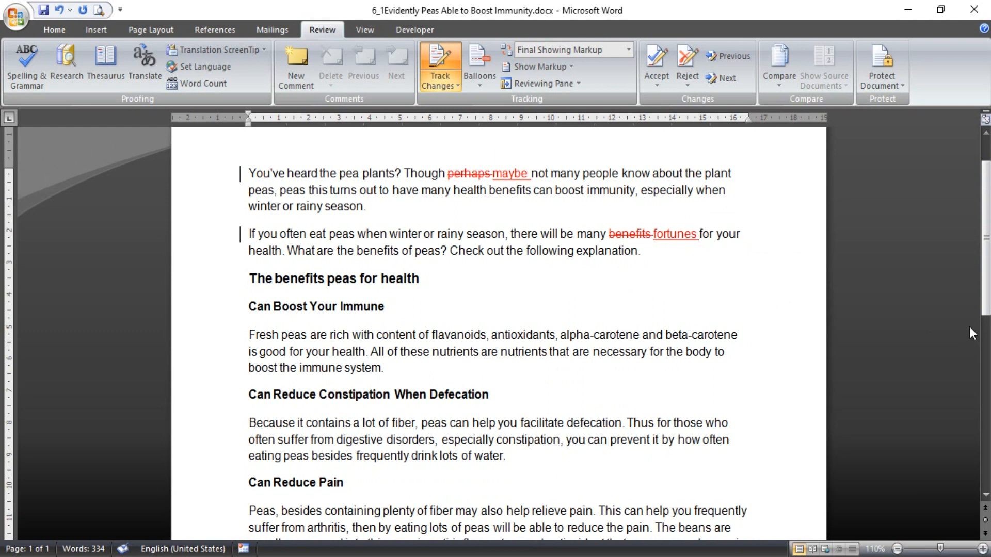
Step: Replace 'Because' with 'cause' in the constipation paragraph as a tracked change
{"action": "scroll", "scroll_direction": "down", "scroll_amount": 3}
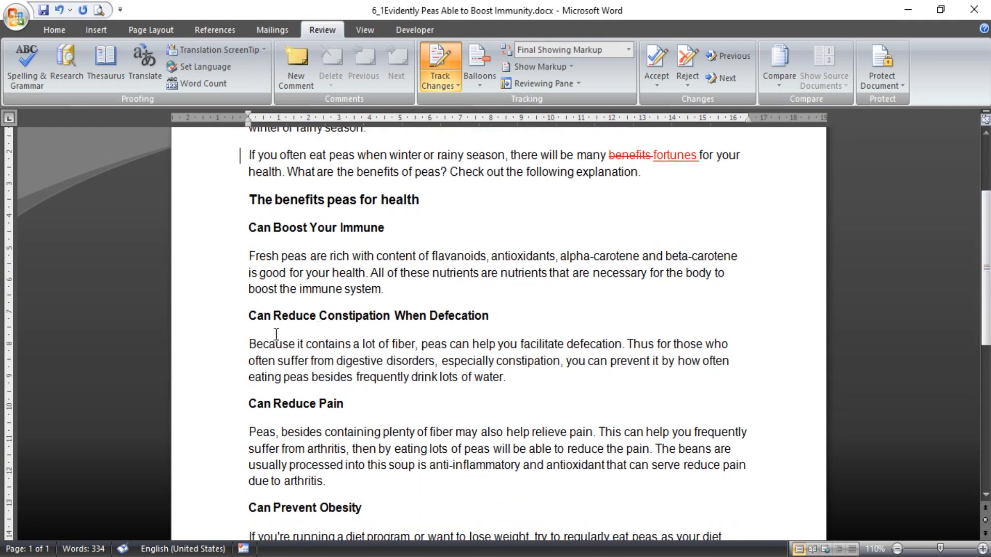
{"action": "double_click", "coordinate": [271, 344]}
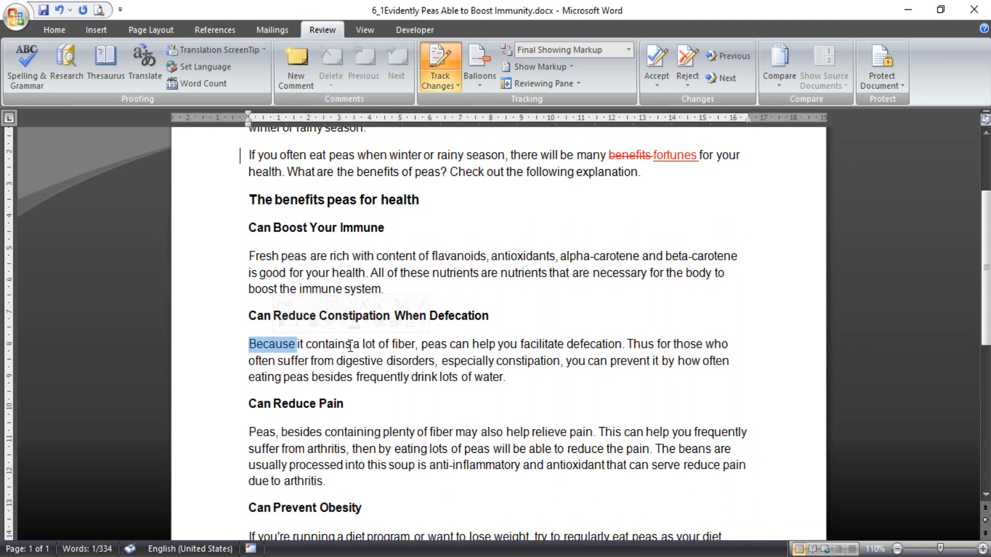
{"action": "type", "text": "cause"}
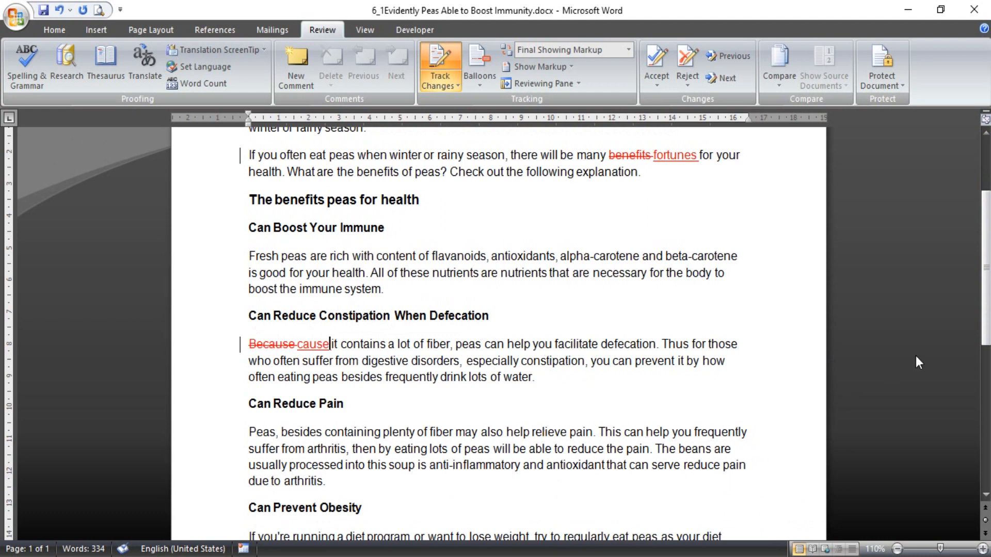
{"action": "scroll", "scroll_direction": "down", "scroll_amount": 3}
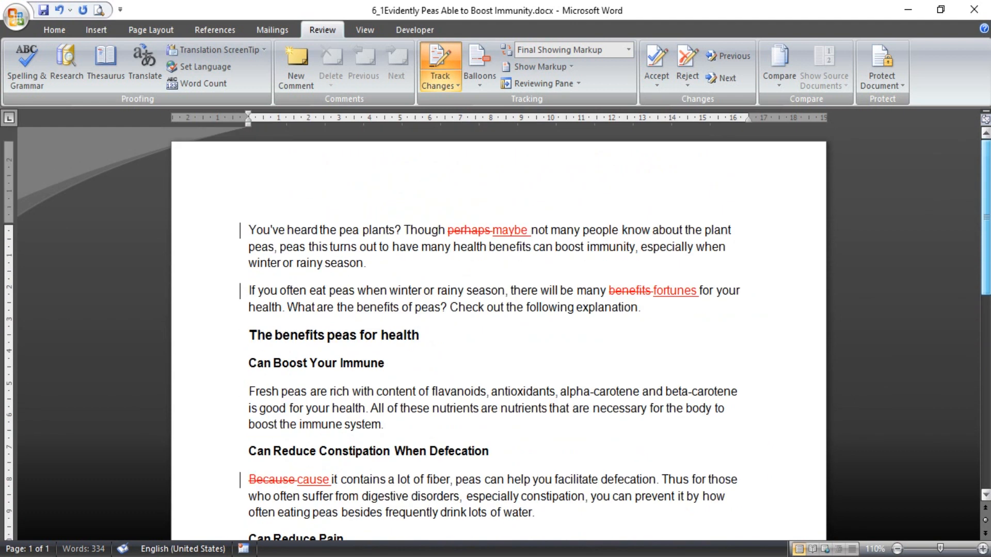
{"action": "mouse_move", "coordinate": [467, 230]}
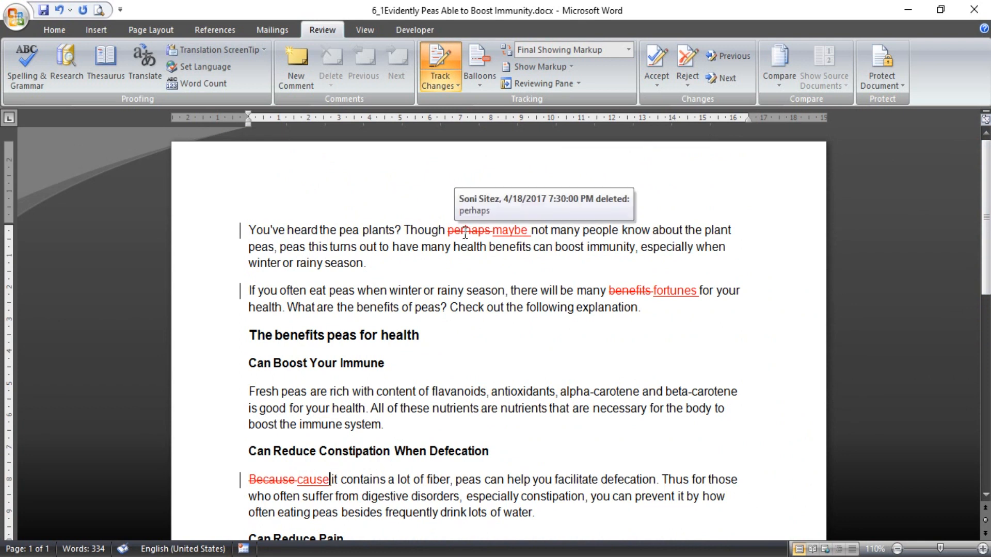
{"action": "mouse_move", "coordinate": [454, 206]}
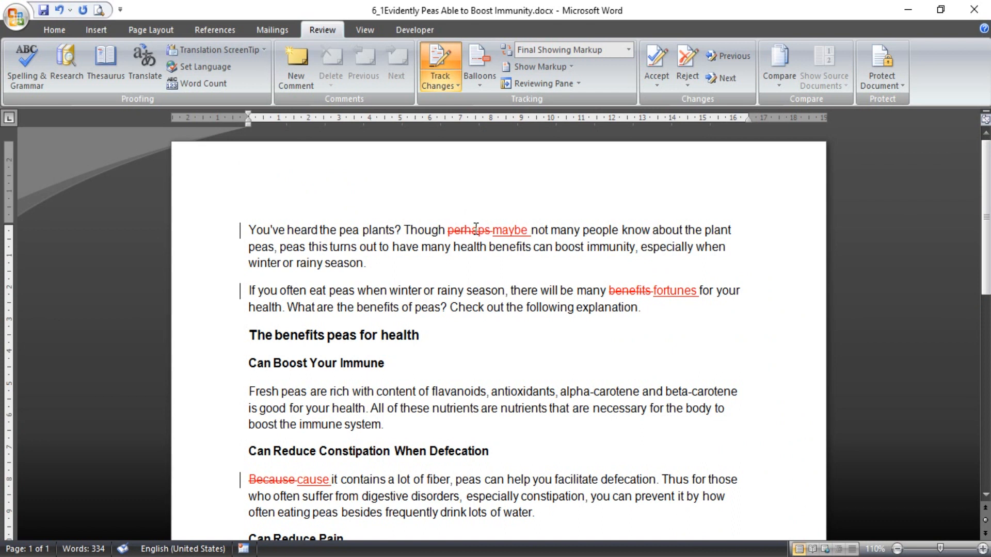
{"action": "double_click", "coordinate": [469, 229]}
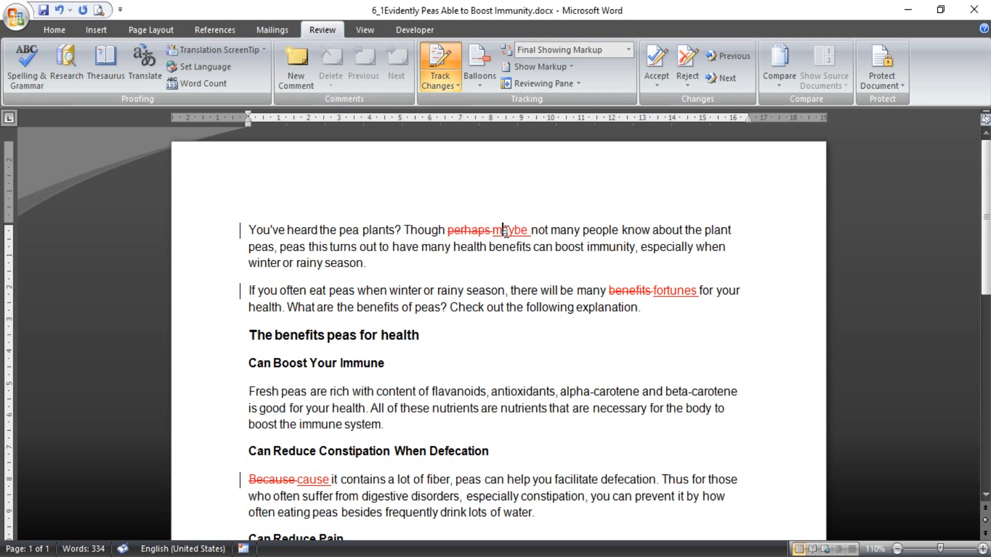
{"action": "mouse_move", "coordinate": [629, 290]}
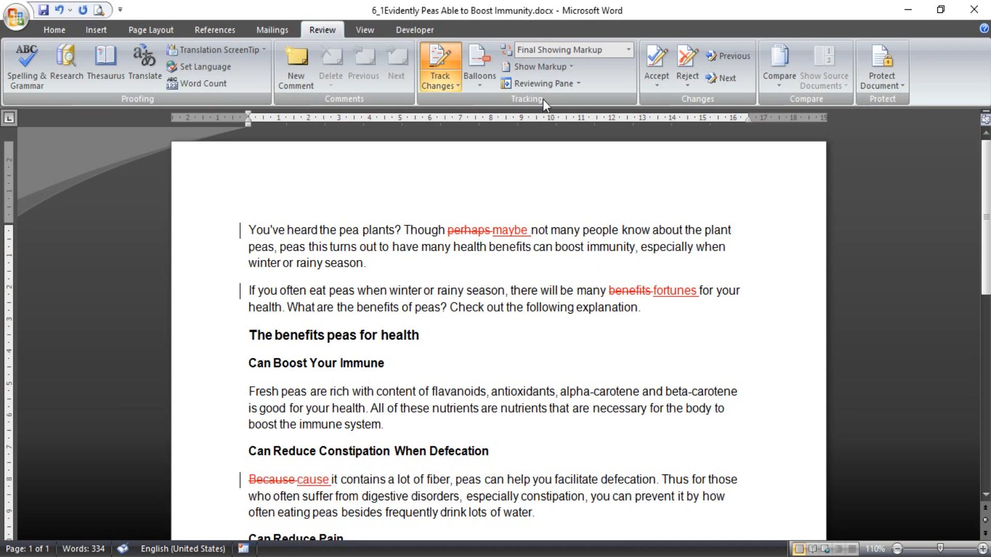
Step: Set Display for Review to Final so the article shows no markup
{"action": "left_click", "coordinate": [625, 49]}
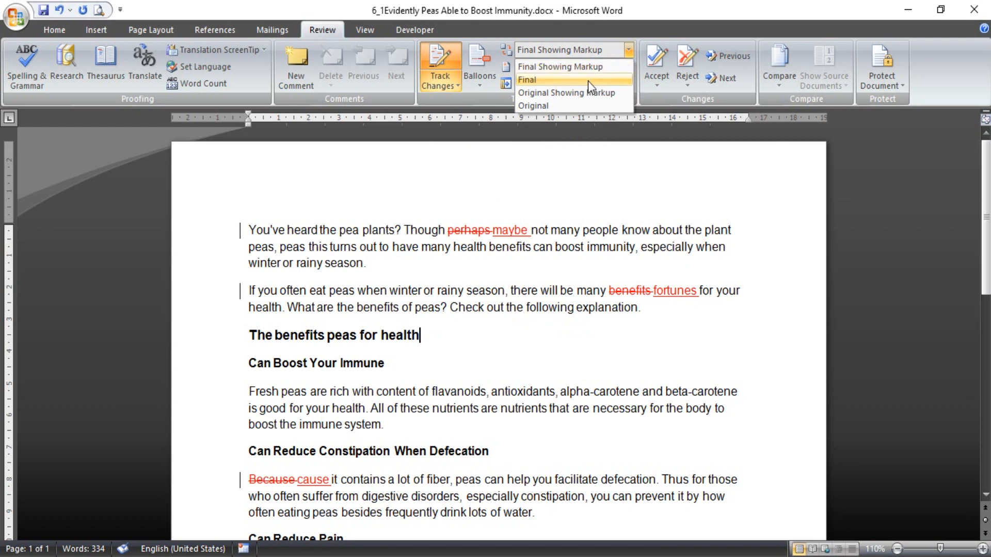
{"action": "left_click", "coordinate": [527, 79]}
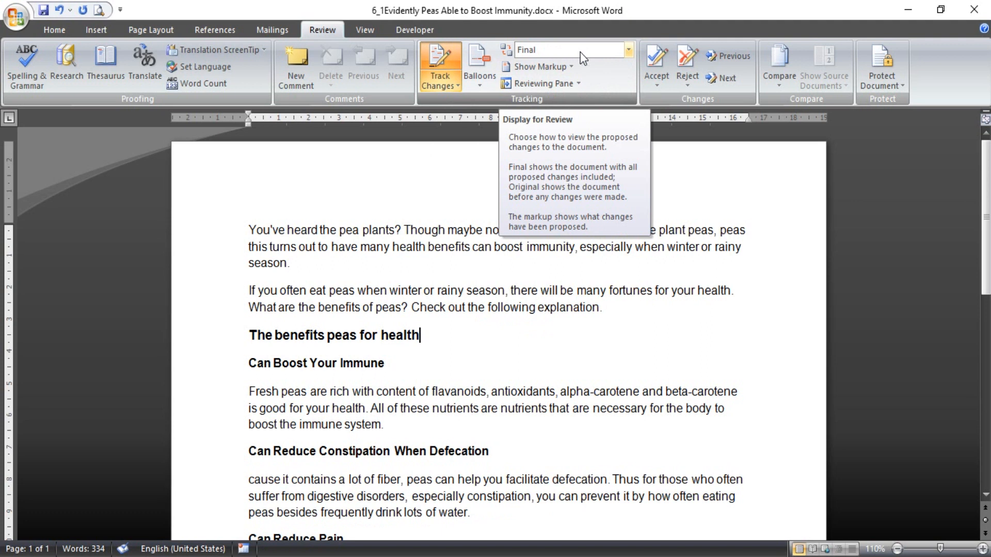
{"action": "mouse_move", "coordinate": [627, 54]}
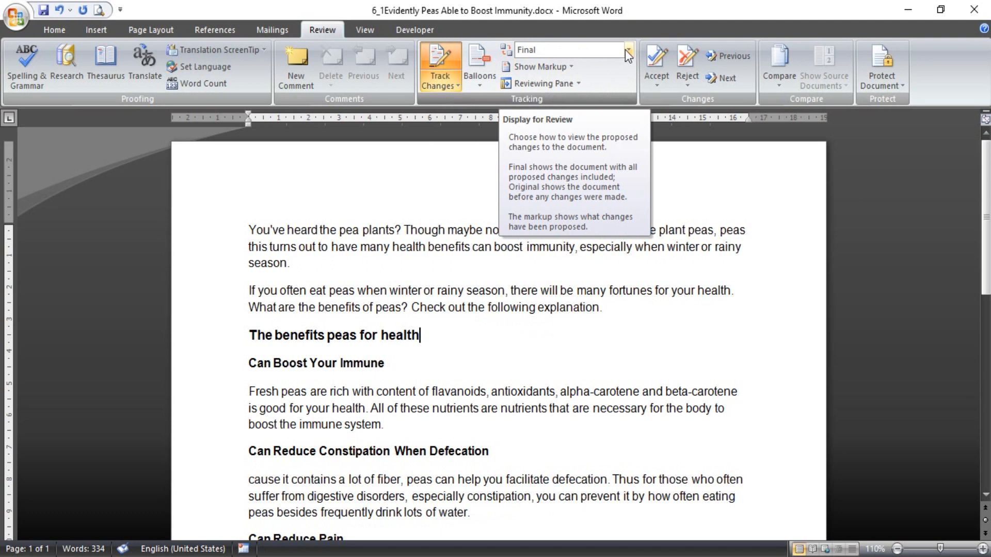
{"action": "mouse_move", "coordinate": [622, 235]}
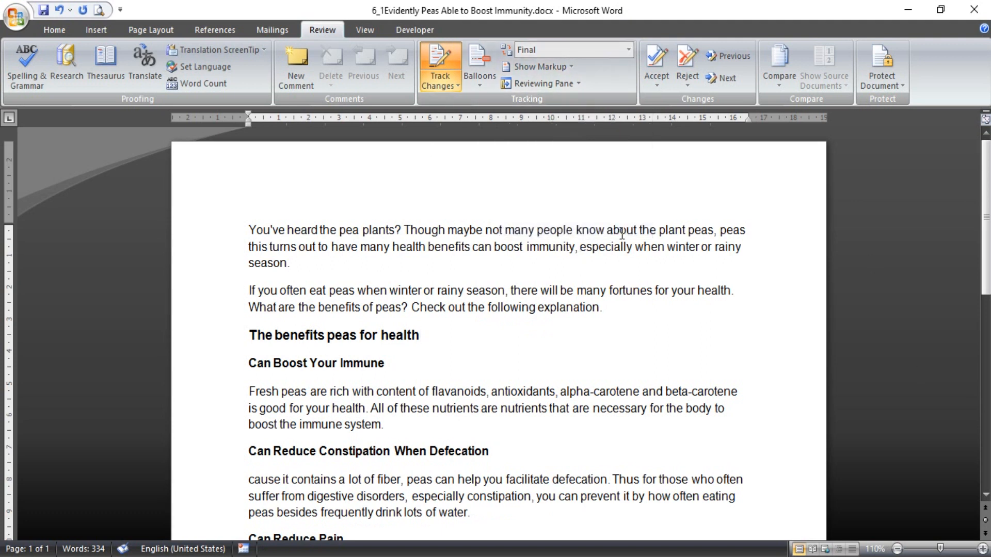
{"action": "mouse_move", "coordinate": [617, 285]}
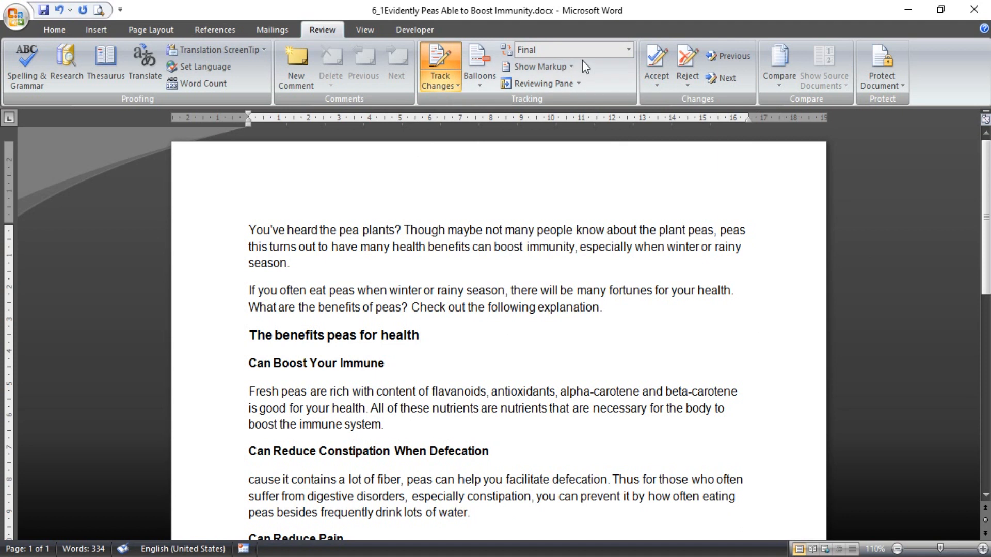
Step: Set Display for Review to Original, restoring perhaps, benefits and Because
{"action": "left_click", "coordinate": [626, 49]}
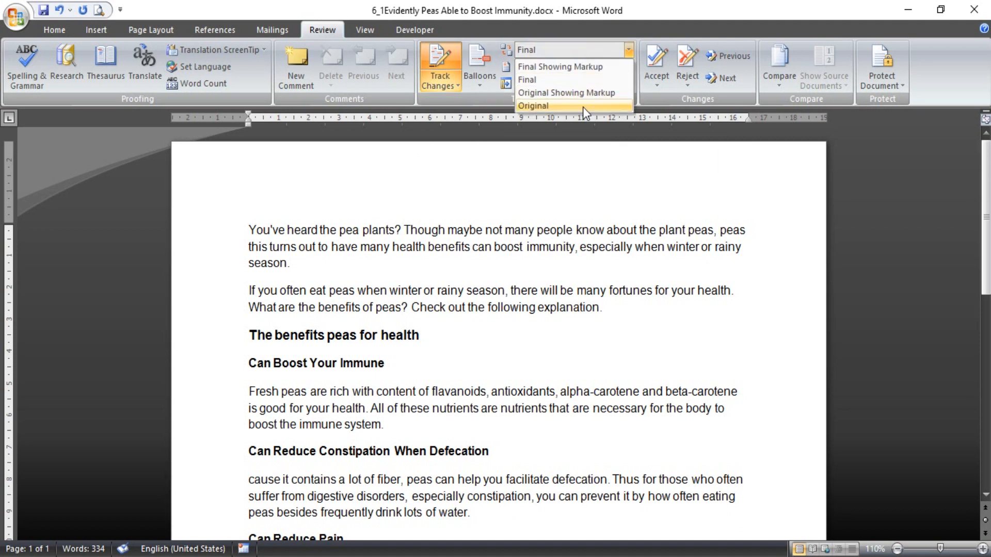
{"action": "left_click", "coordinate": [533, 106]}
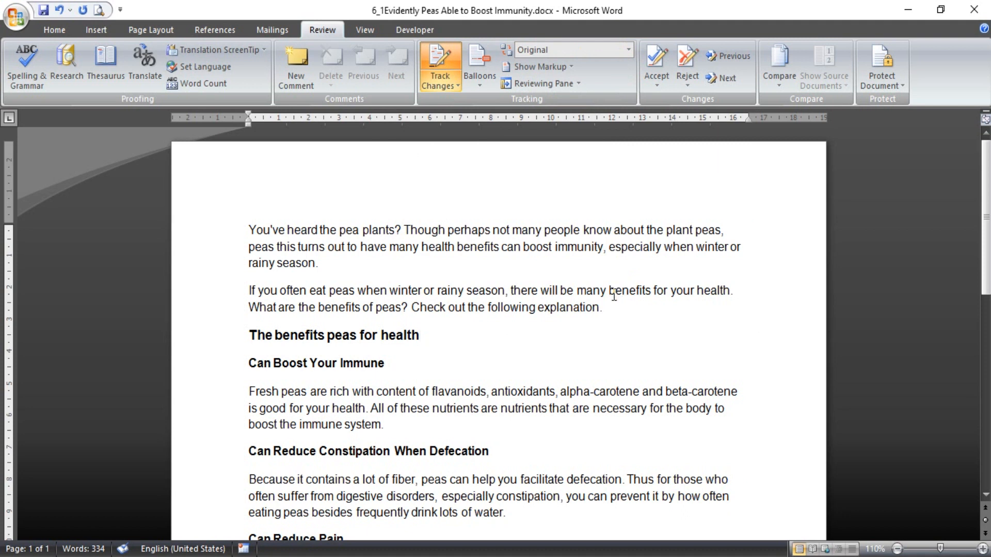
{"action": "double_click", "coordinate": [625, 291]}
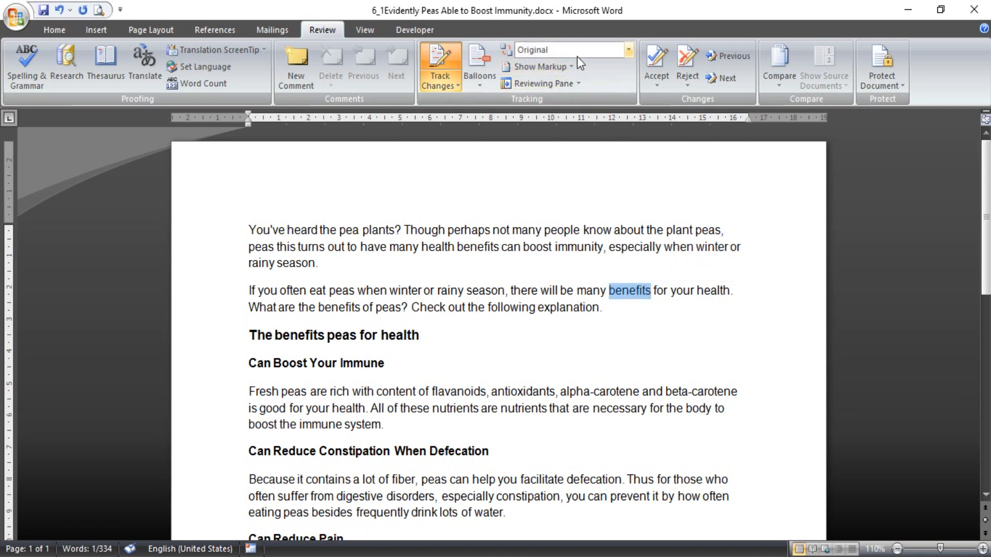
{"action": "left_click", "coordinate": [626, 49]}
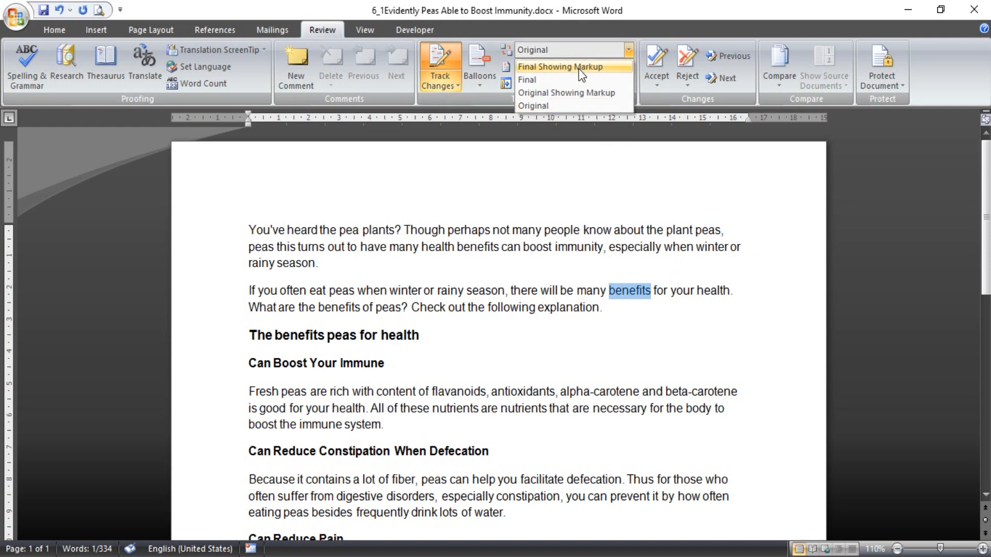
{"action": "mouse_move", "coordinate": [574, 93]}
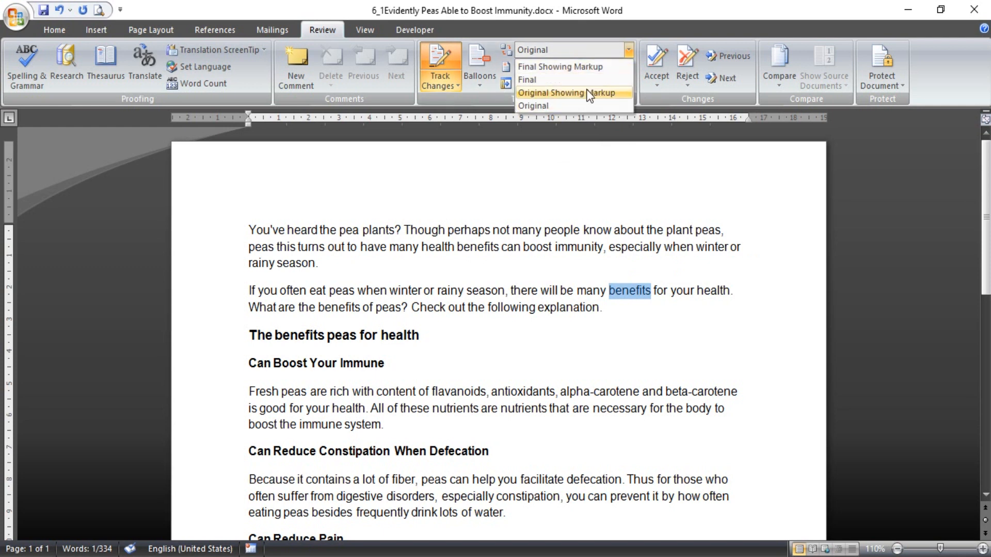
{"action": "mouse_move", "coordinate": [573, 67]}
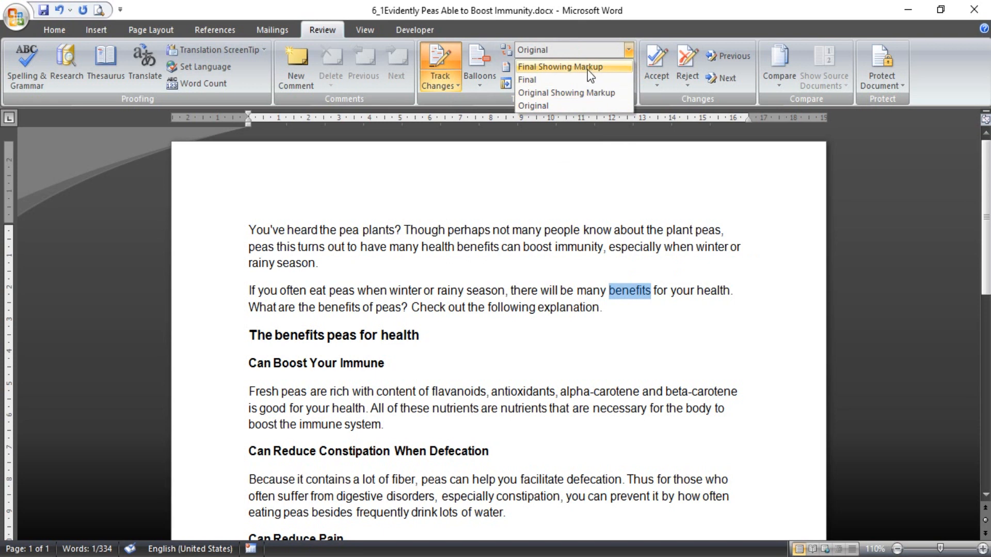
Step: Show the final text with red tracked markup again
{"action": "left_click", "coordinate": [569, 66]}
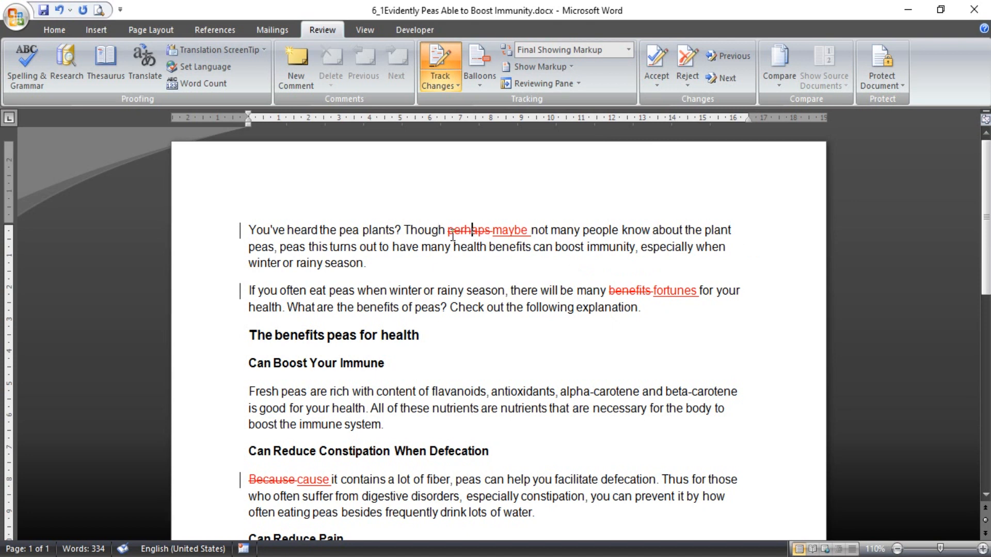
{"action": "mouse_move", "coordinate": [499, 229]}
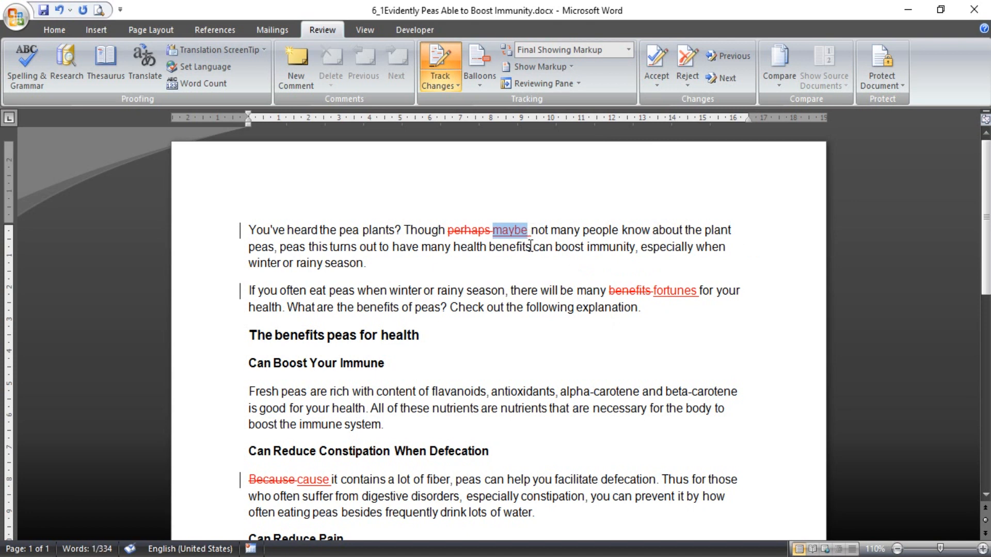
{"action": "mouse_move", "coordinate": [484, 164]}
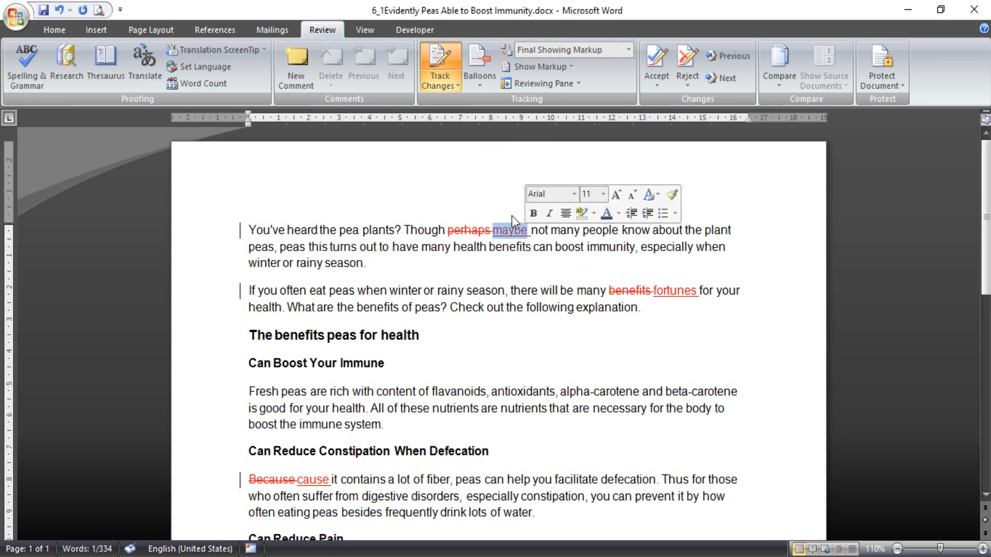
{"action": "mouse_move", "coordinate": [515, 231]}
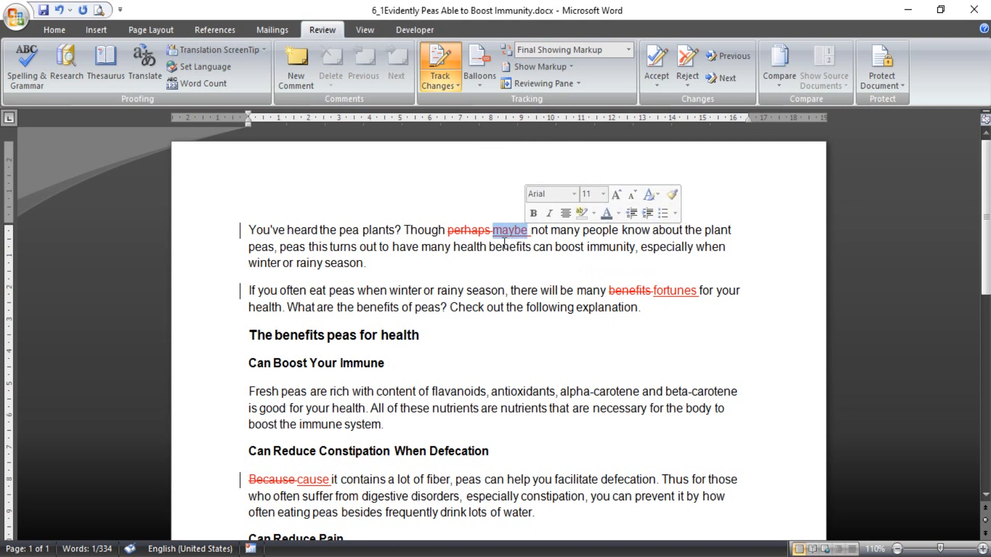
{"action": "mouse_move", "coordinate": [499, 167]}
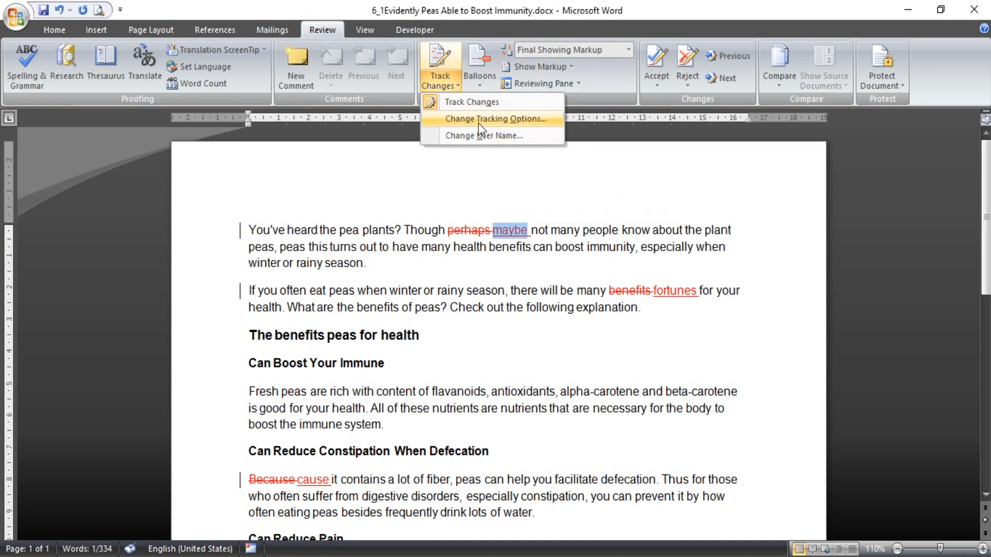
Step: Review Change Tracking Options for insertions and deletions, then dismiss the dialog
{"action": "left_click", "coordinate": [496, 119]}
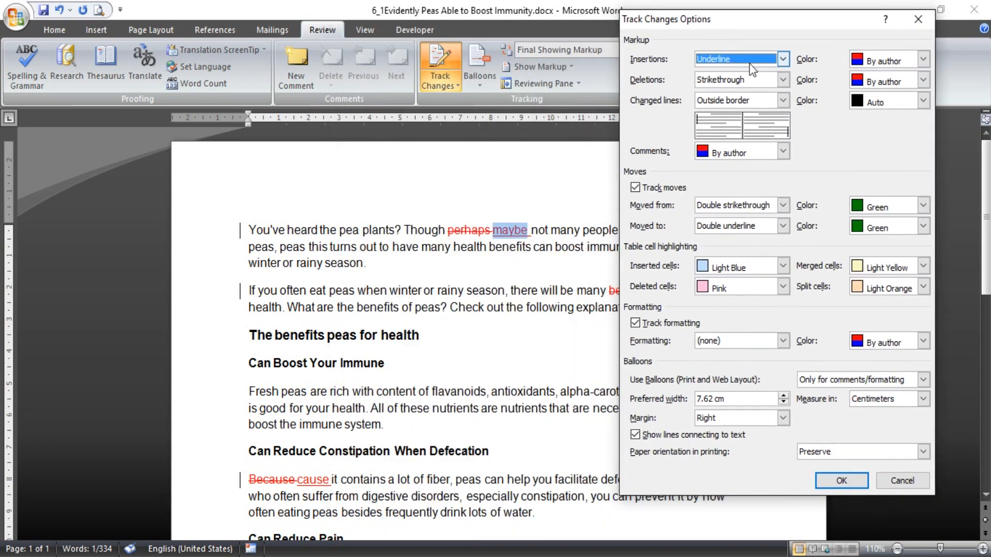
{"action": "left_click", "coordinate": [783, 59]}
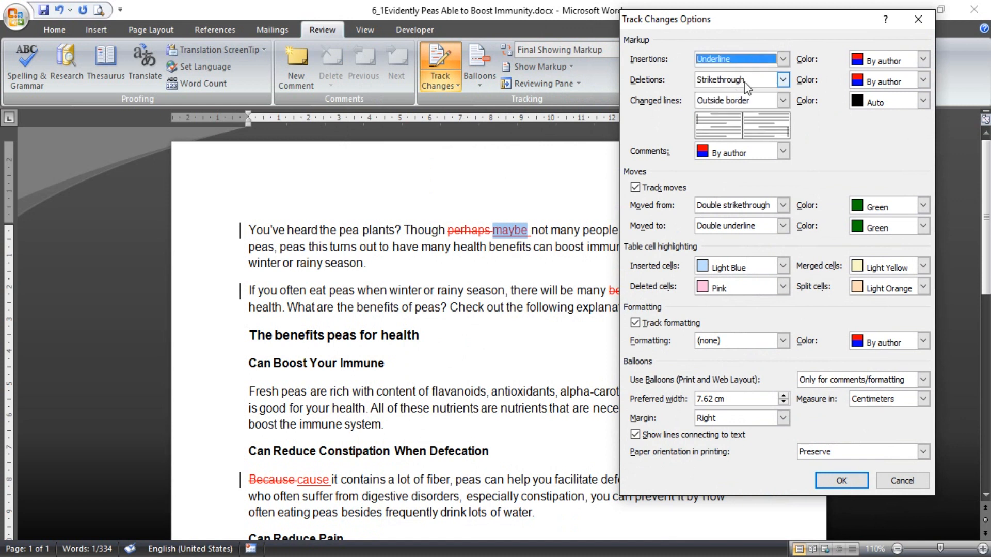
{"action": "left_click", "coordinate": [840, 481]}
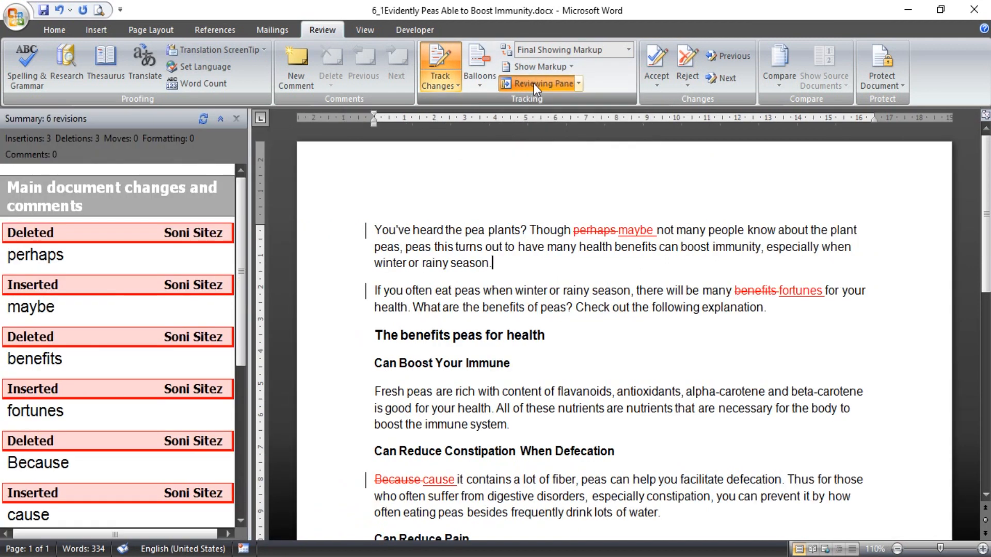
Step: Replace 'rainy' with 'cloudly haha' as a tracked change, bringing the Reviewing Pane to eight revisions
{"action": "scroll", "scroll_direction": "down", "scroll_amount": 3}
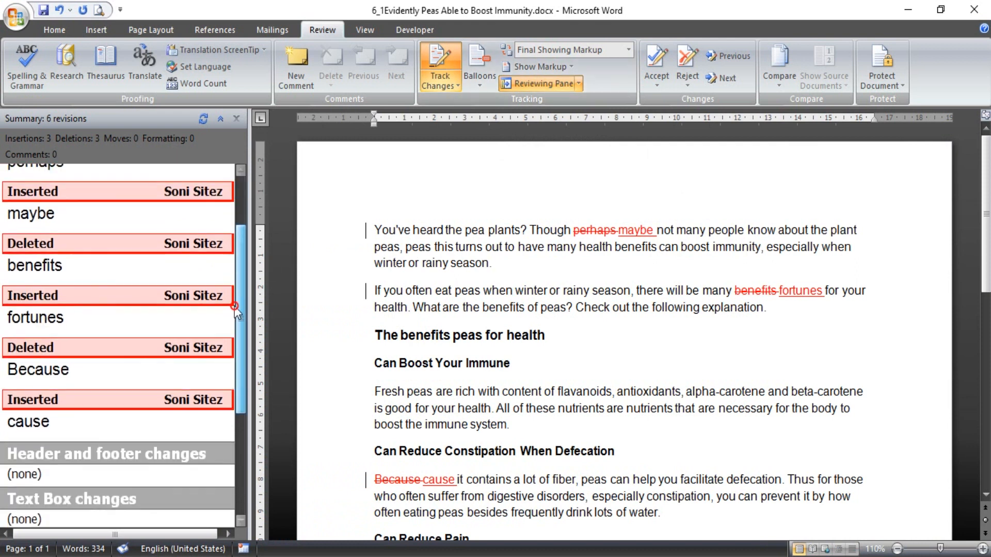
{"action": "scroll", "scroll_direction": "down", "scroll_amount": 3}
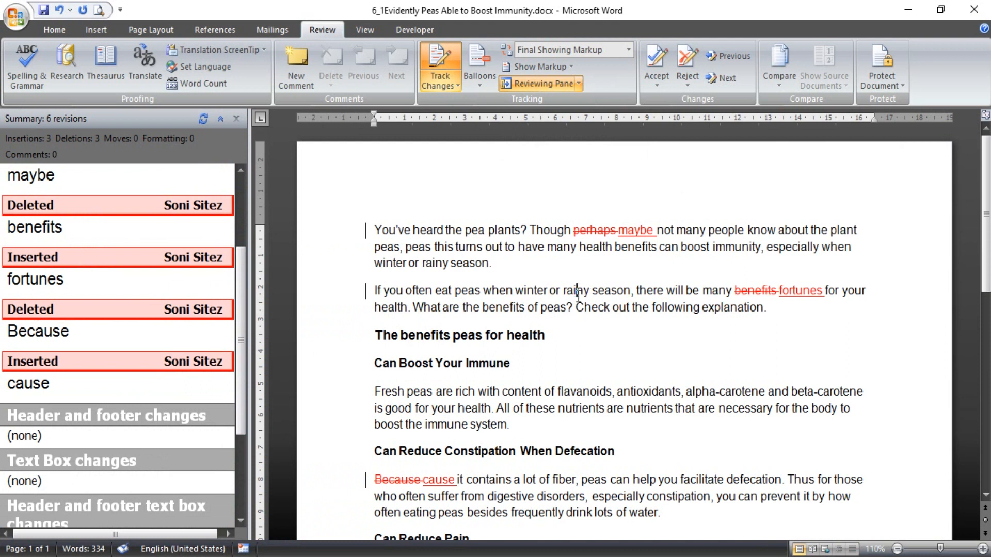
{"action": "double_click", "coordinate": [576, 290]}
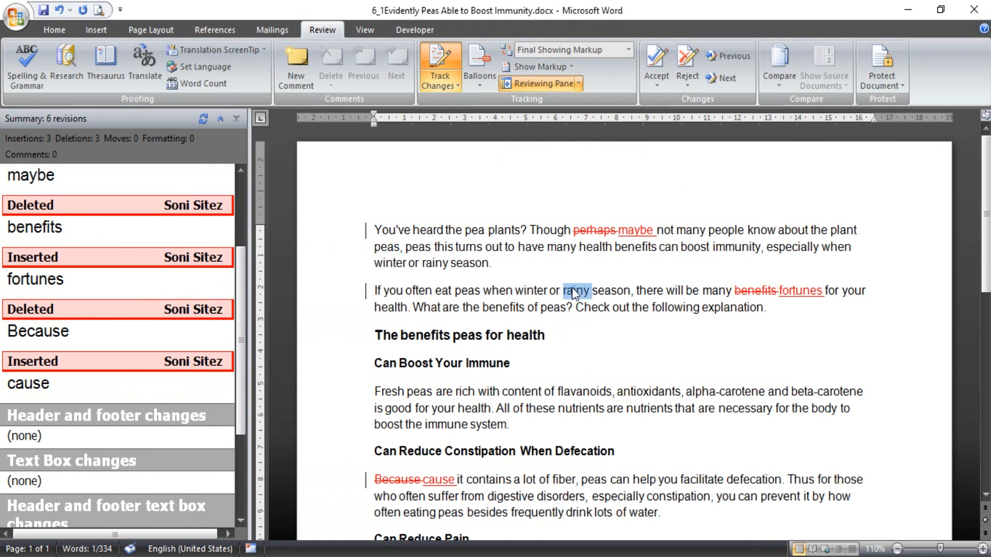
{"action": "type", "text": "cloudl"}
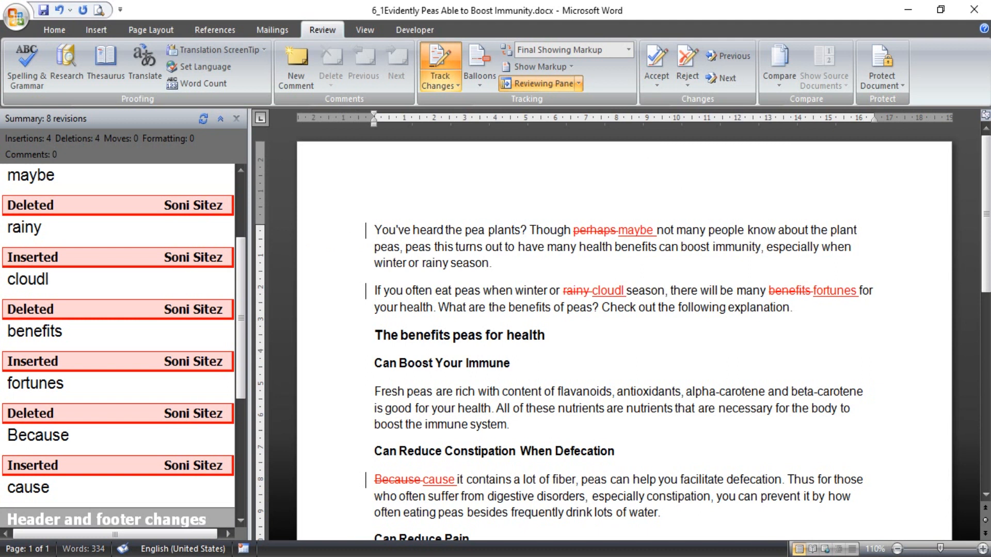
{"action": "type", "text": "y"}
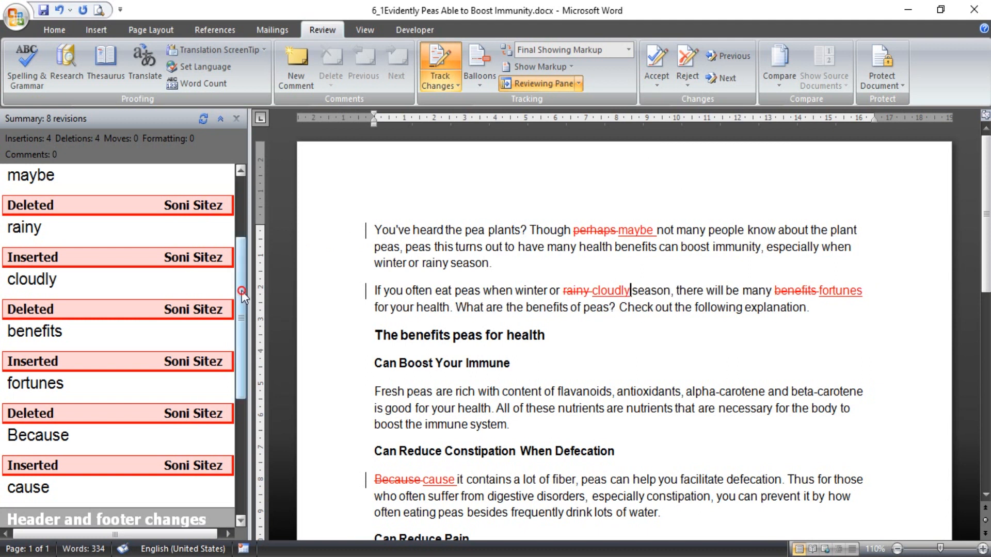
{"action": "scroll", "scroll_direction": "down", "scroll_amount": 3}
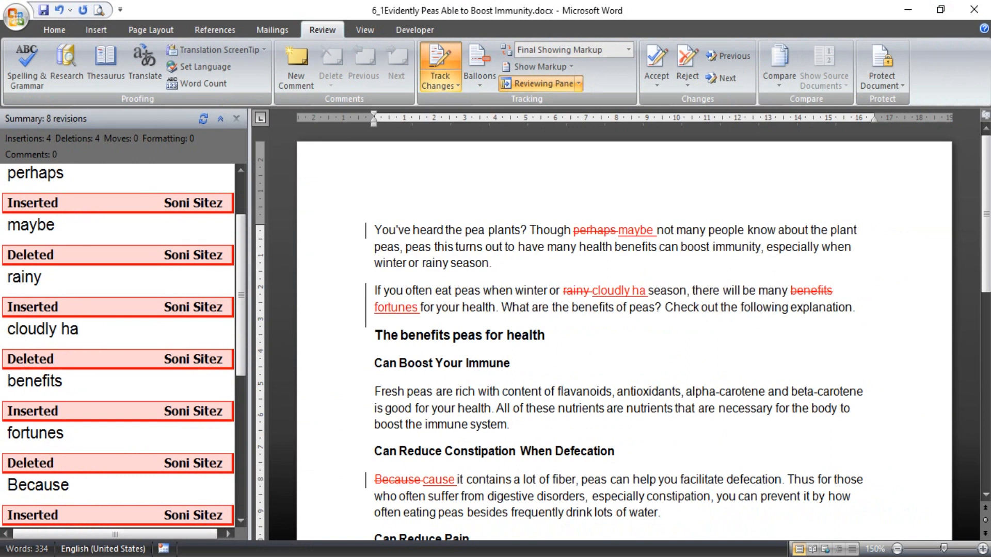
{"action": "type", "text": "ha"}
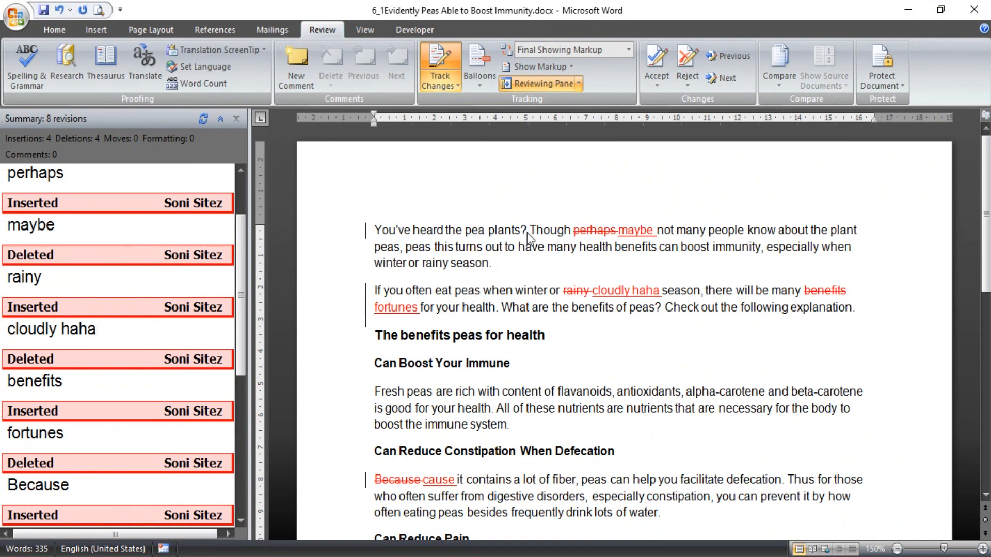
{"action": "left_click", "coordinate": [541, 67]}
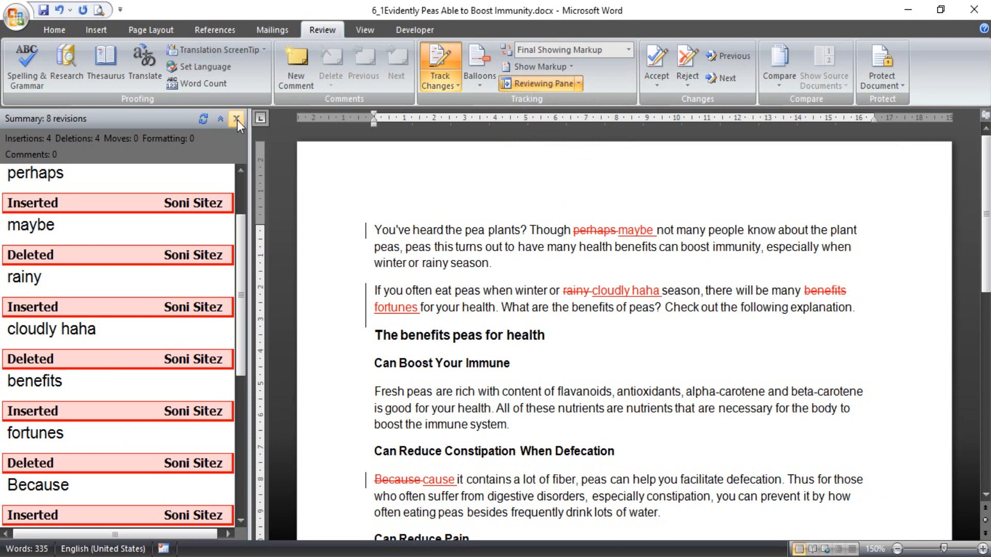
Step: Close the Reviewing Pane and accept the maybe and cloudly haha replacements into plain text
{"action": "left_click", "coordinate": [237, 120]}
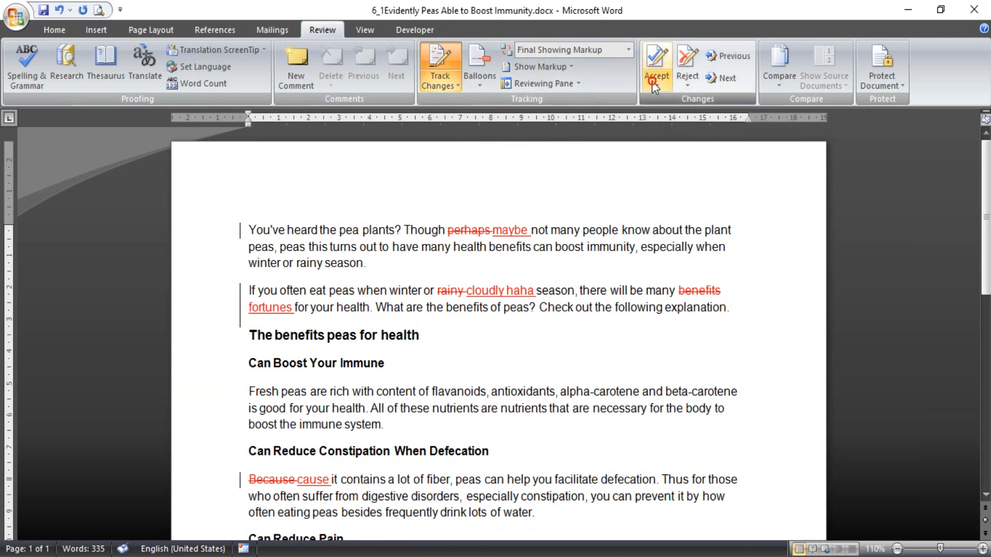
{"action": "mouse_move", "coordinate": [721, 77]}
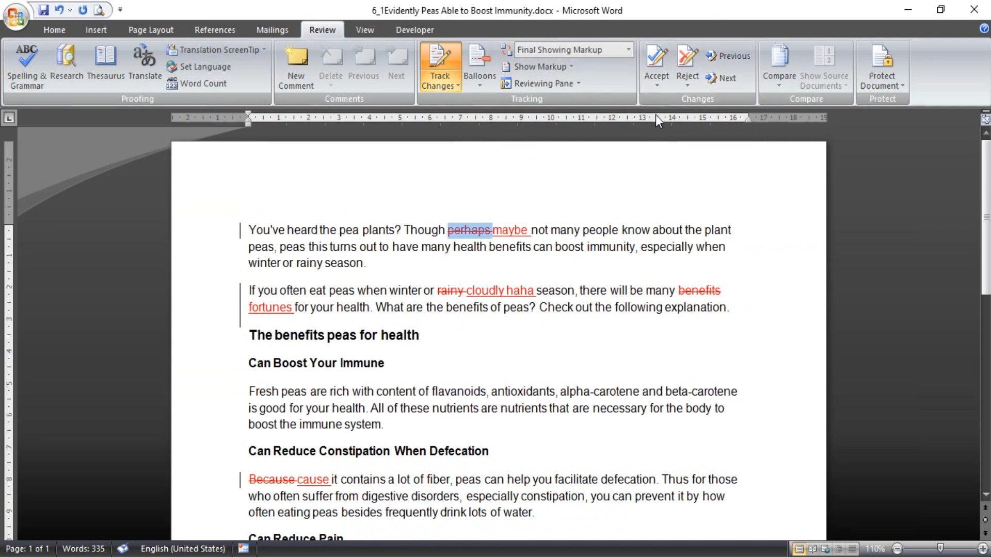
{"action": "left_click", "coordinate": [654, 63]}
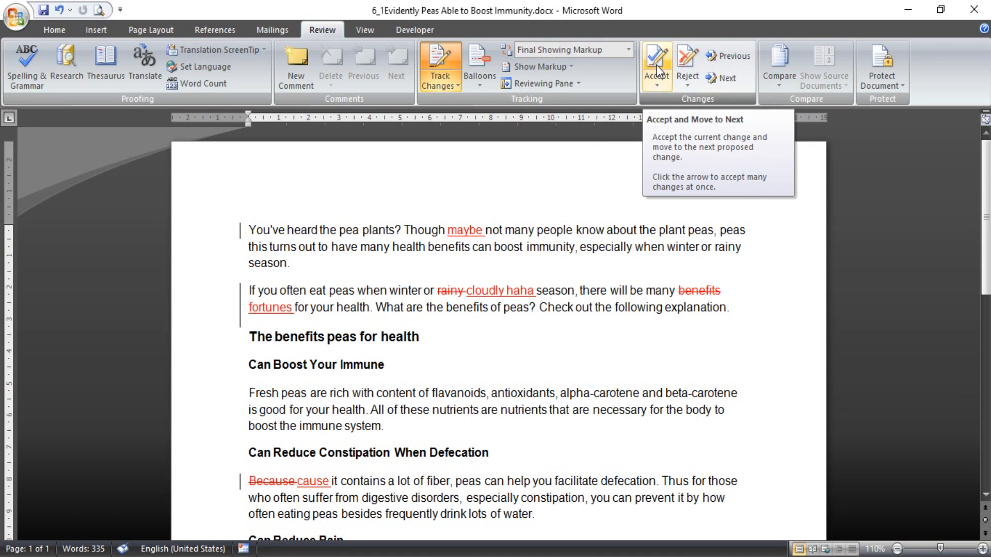
{"action": "left_click", "coordinate": [655, 60]}
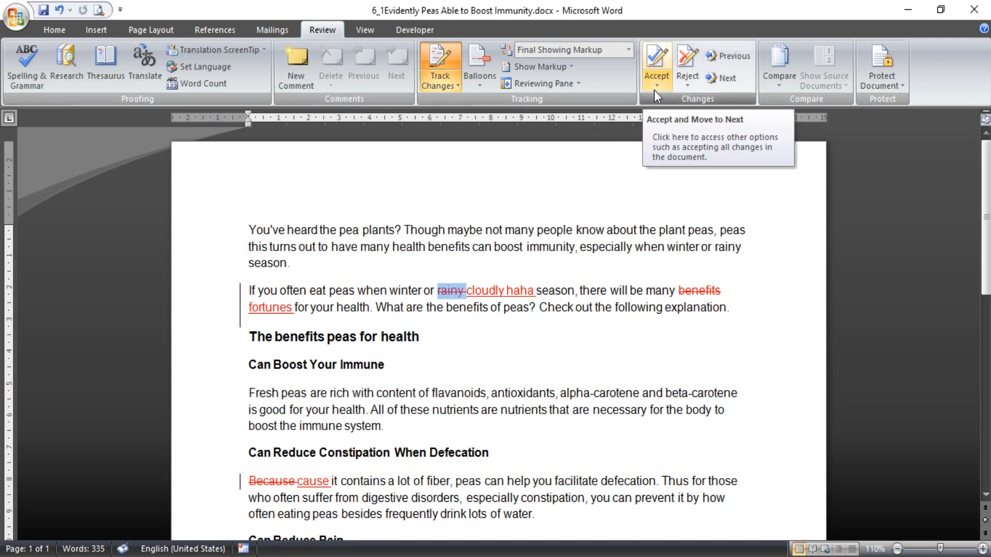
{"action": "left_click", "coordinate": [655, 56]}
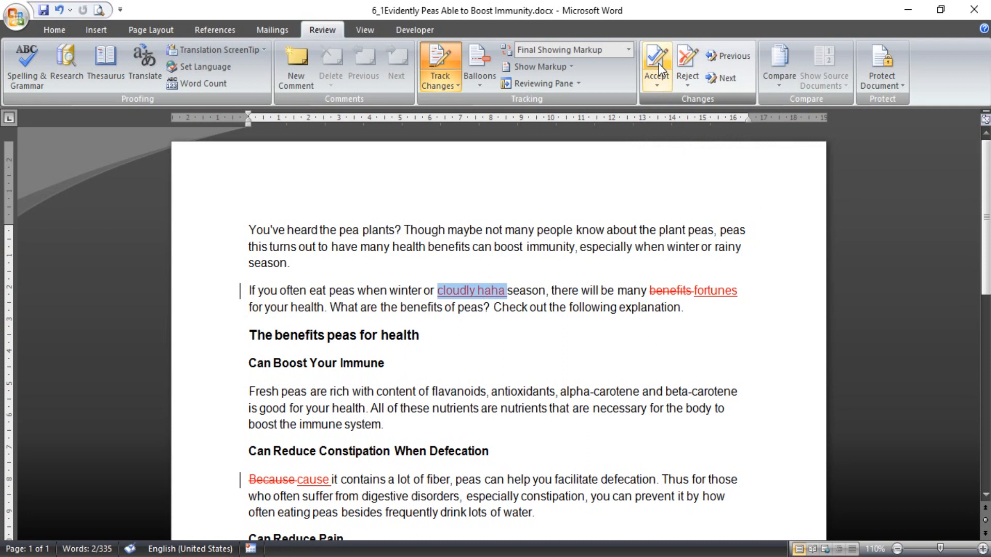
{"action": "left_click", "coordinate": [655, 66]}
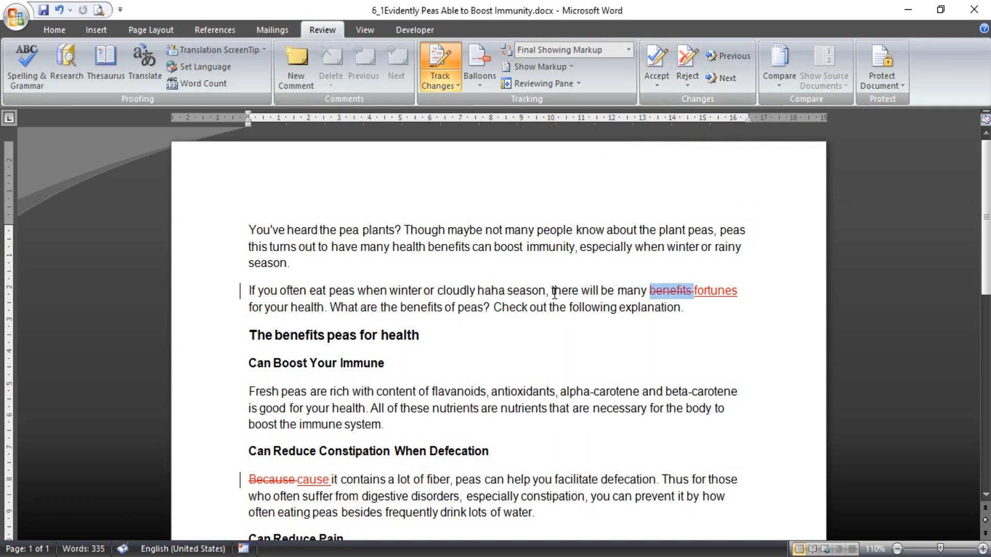
{"action": "scroll", "scroll_direction": "down", "scroll_amount": 3}
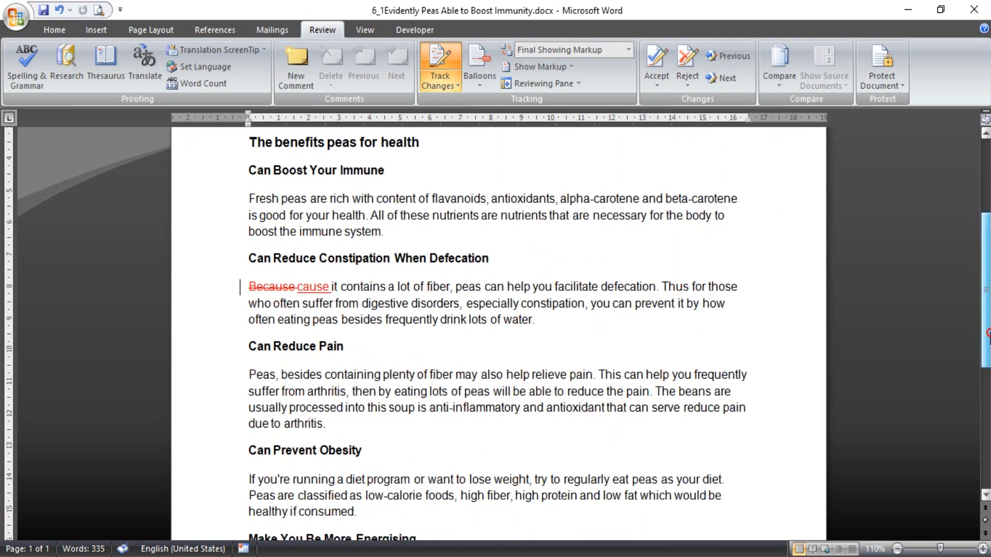
{"action": "scroll", "scroll_direction": "up", "scroll_amount": 3}
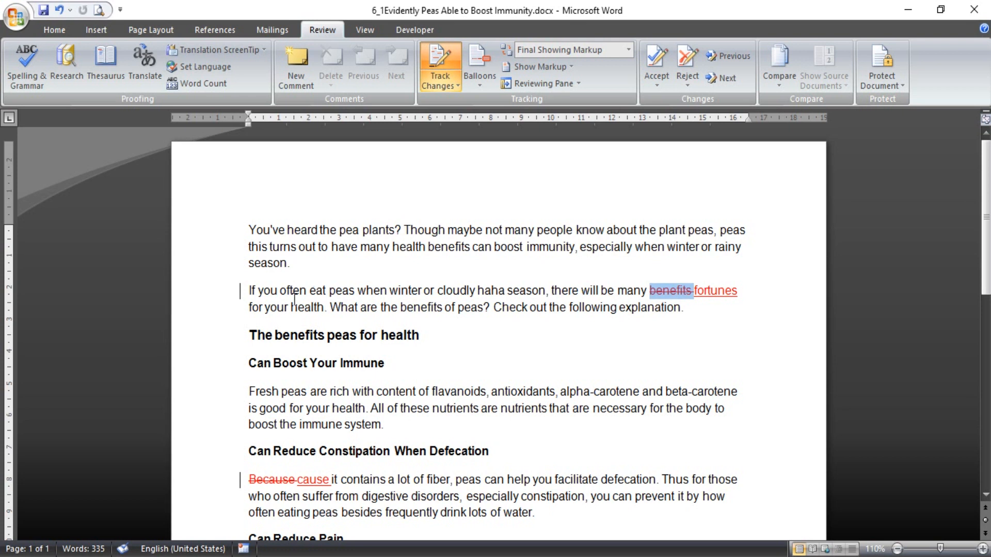
{"action": "mouse_move", "coordinate": [341, 273]}
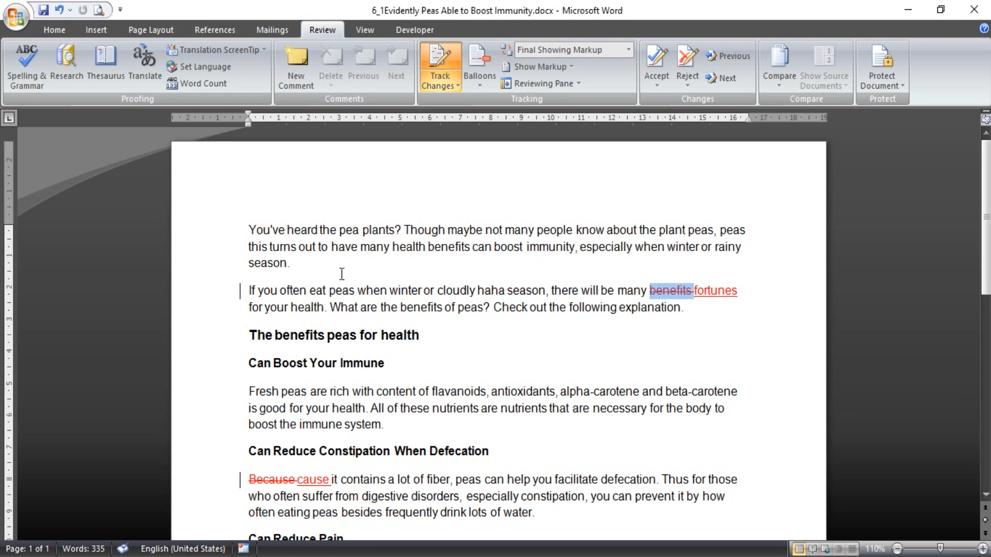